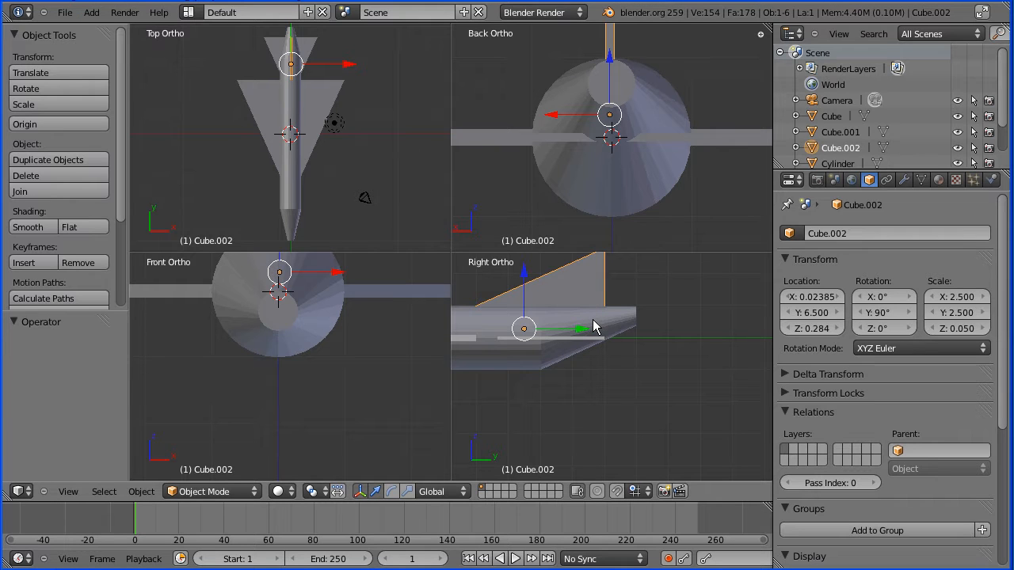
pyautogui.moveTo(589, 293)
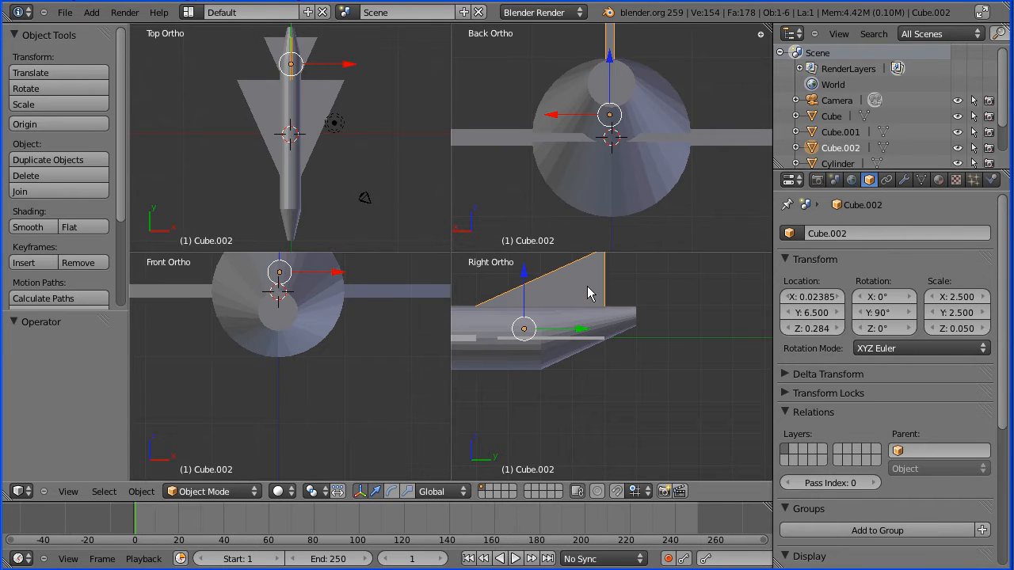
pyautogui.moveTo(315, 133)
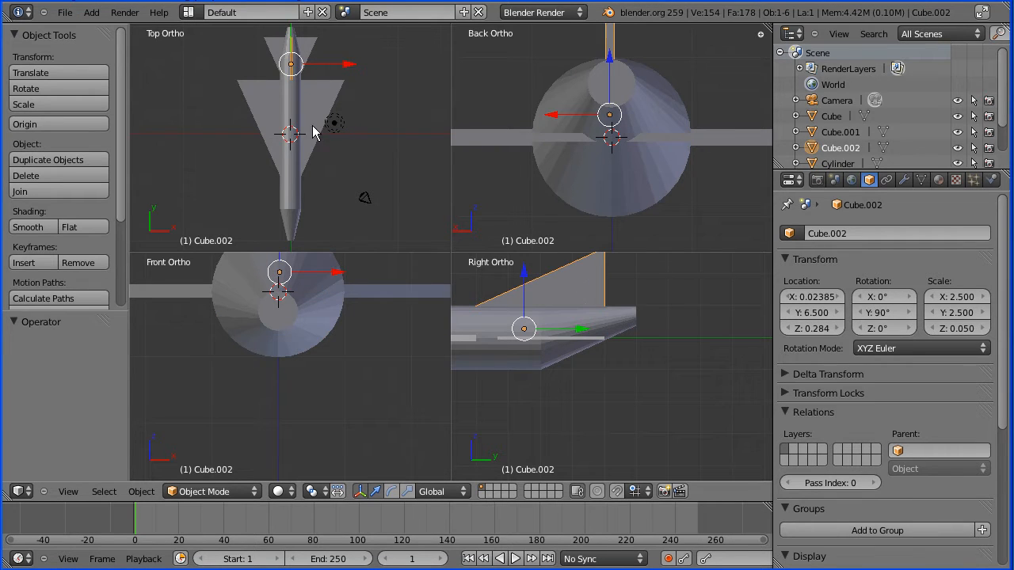
pyautogui.moveTo(323, 104)
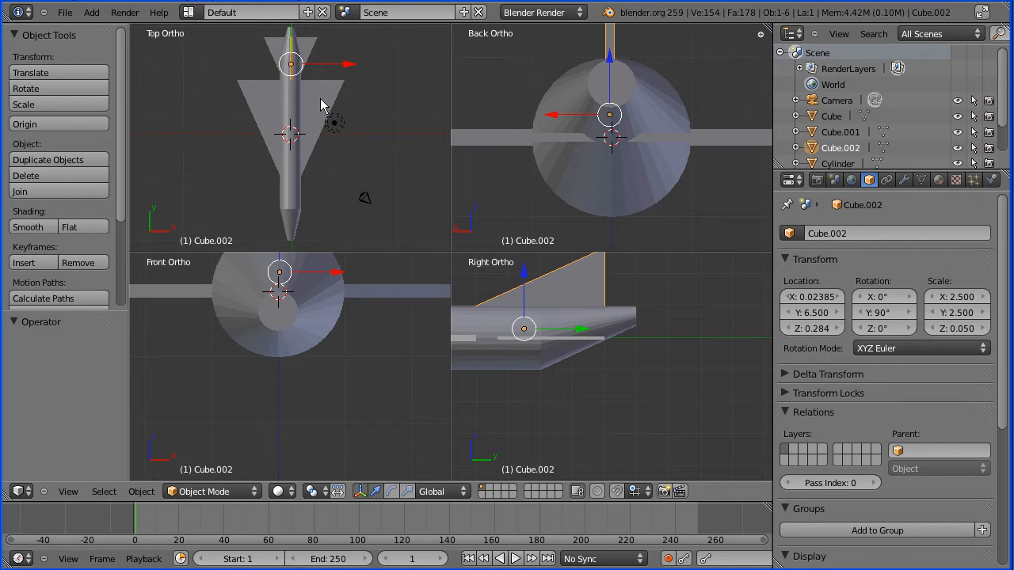
# Add the remaining plane parts to the selection with the fuselage Cylinder active
pyautogui.click(840, 131)
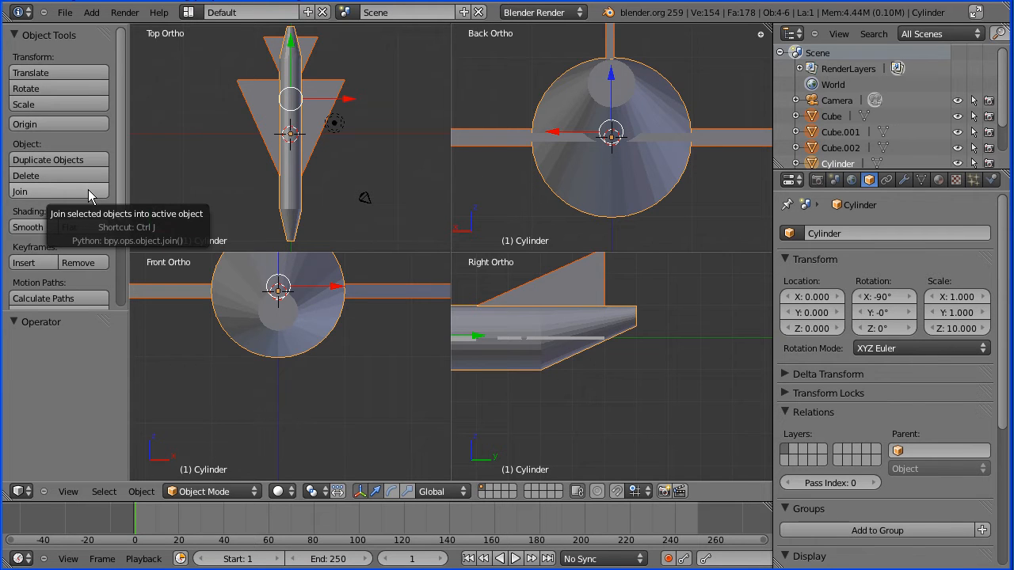
pyautogui.moveTo(146, 64)
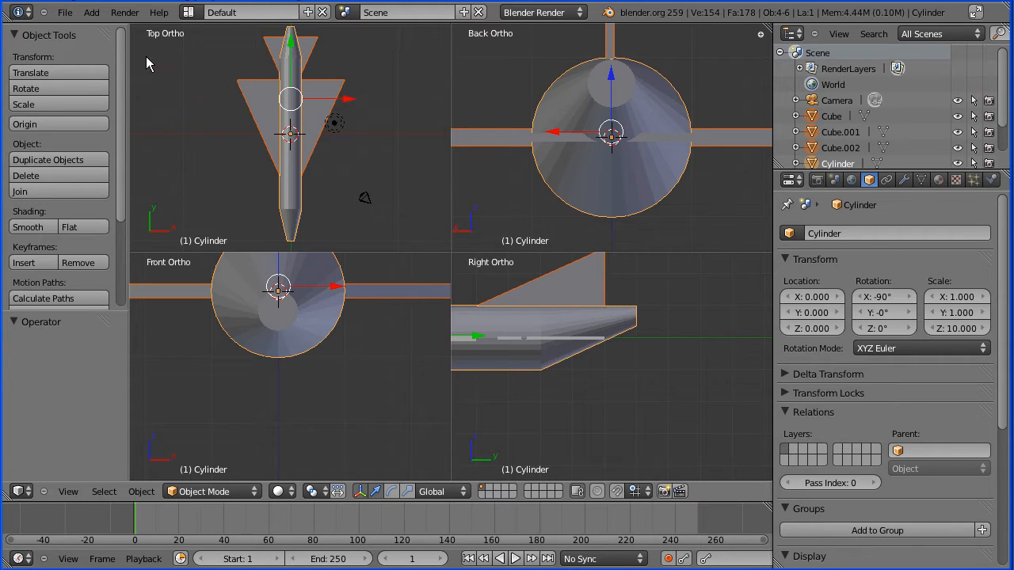
# Save the scene as jet.blend in the jet modelling folder
pyautogui.click(65, 12)
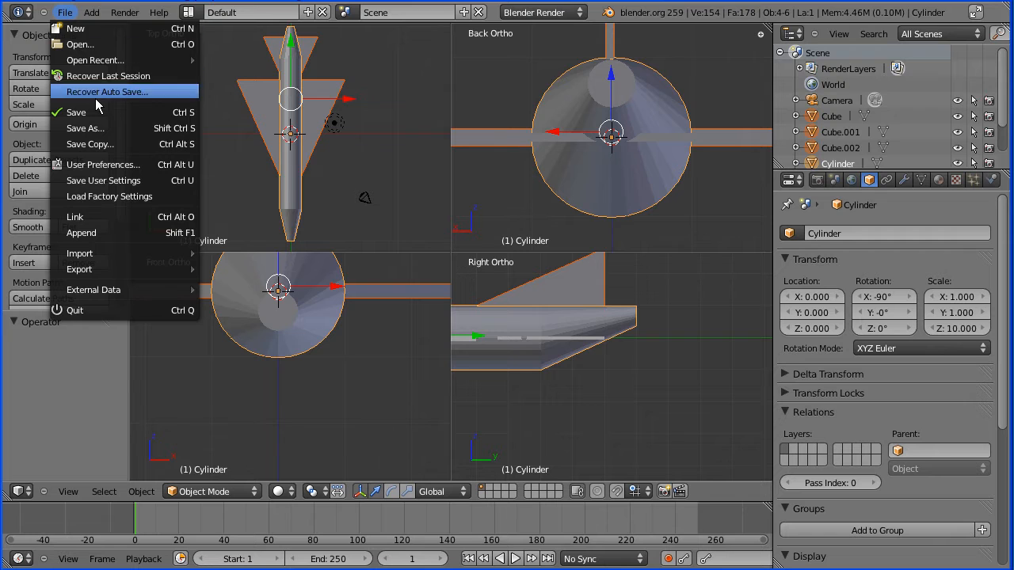
pyautogui.click(84, 126)
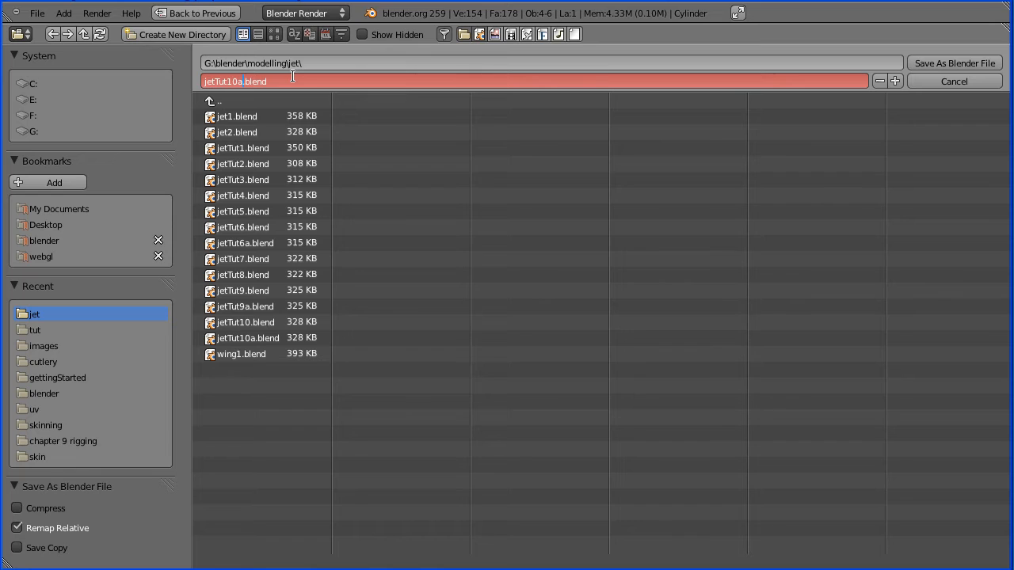
pyautogui.write('jet.blend')
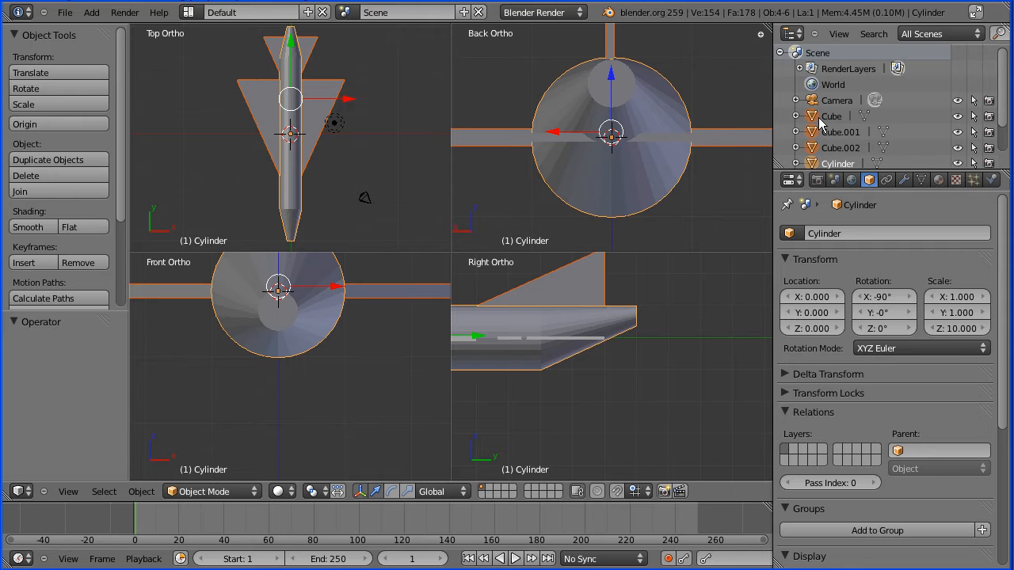
pyautogui.moveTo(28, 190)
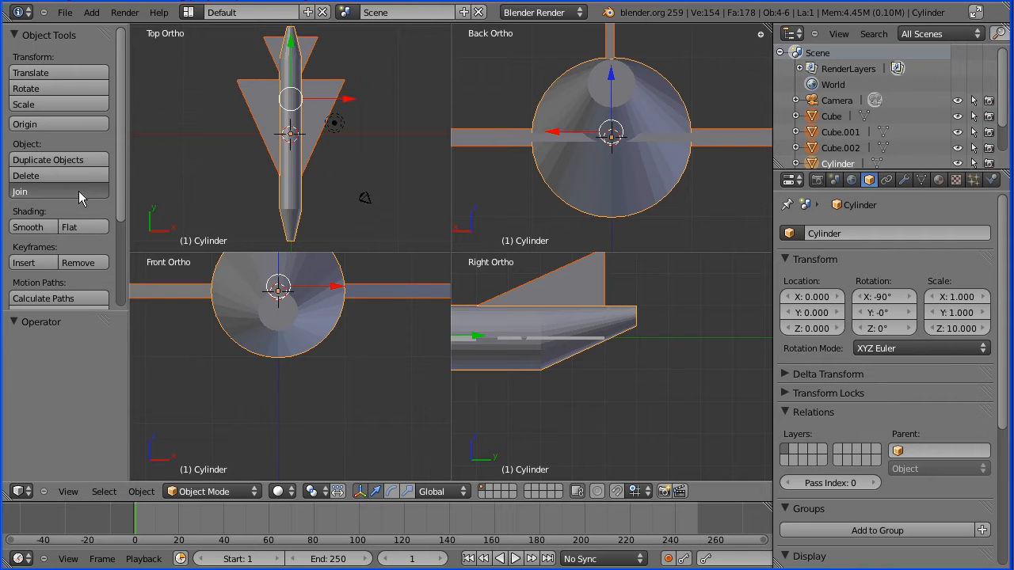
# Join the selected parts into one object named jetPlane and set its shading to Smooth
pyautogui.click(19, 190)
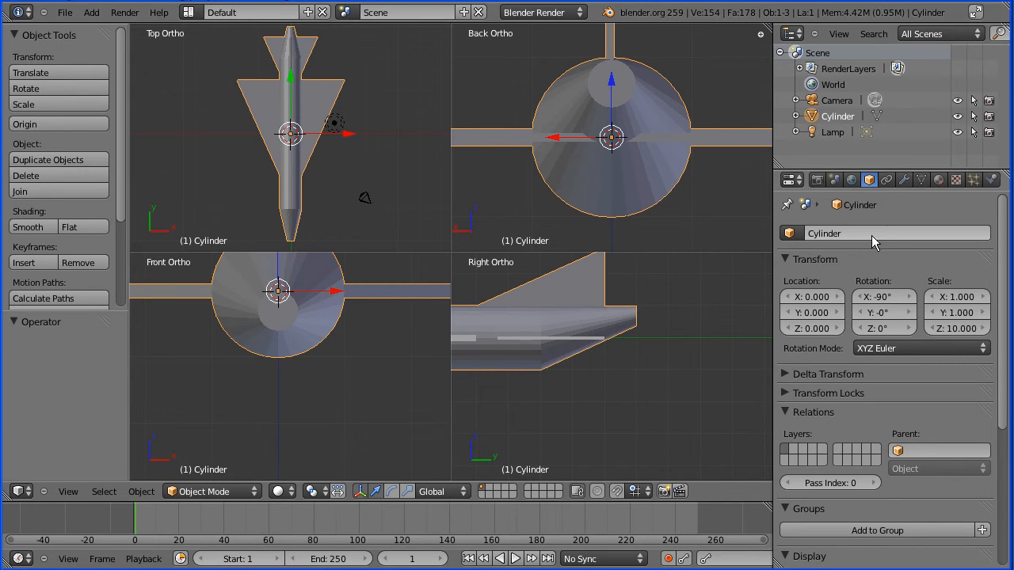
pyautogui.click(872, 233)
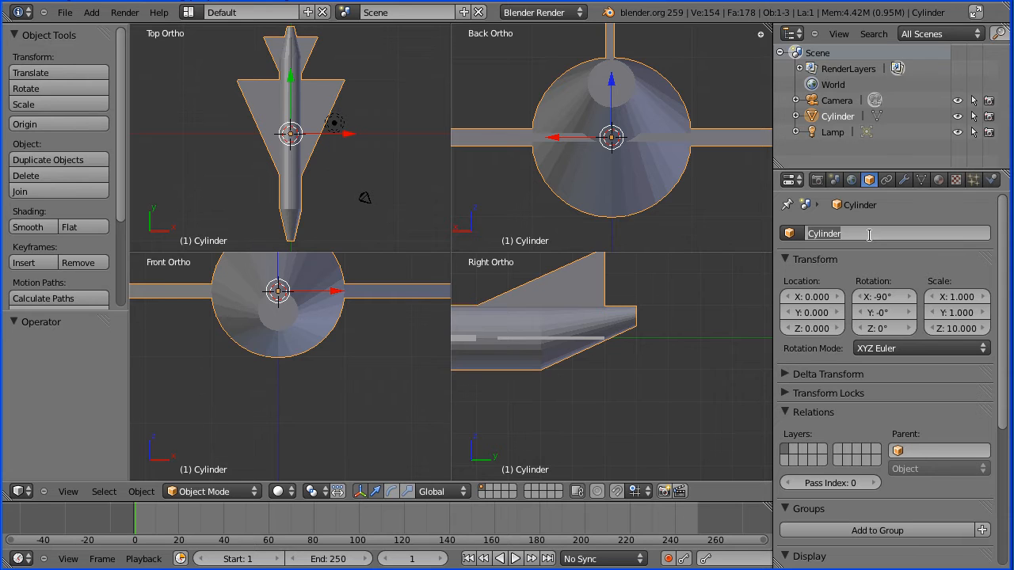
pyautogui.write('jetPlane')
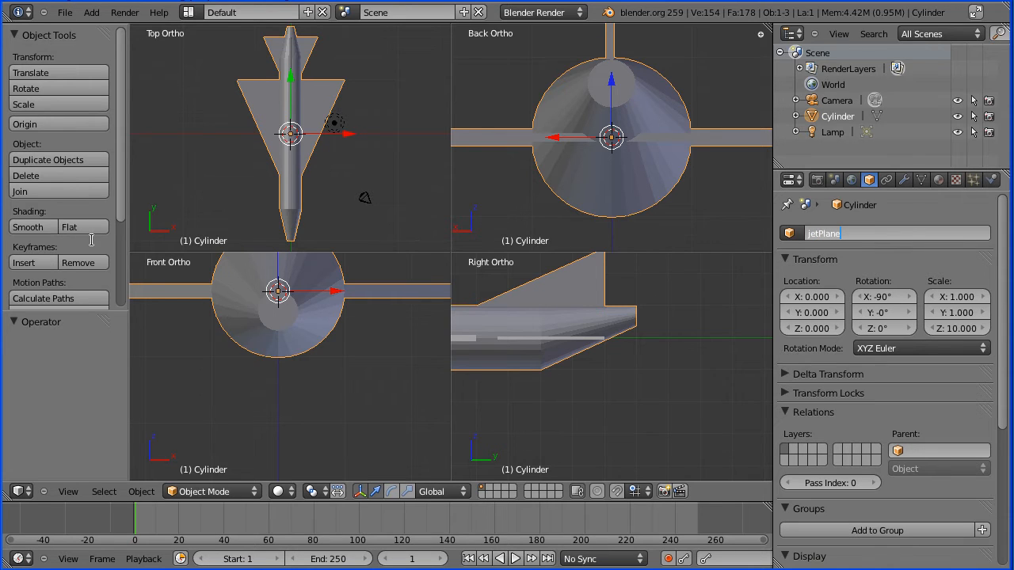
pyautogui.click(28, 227)
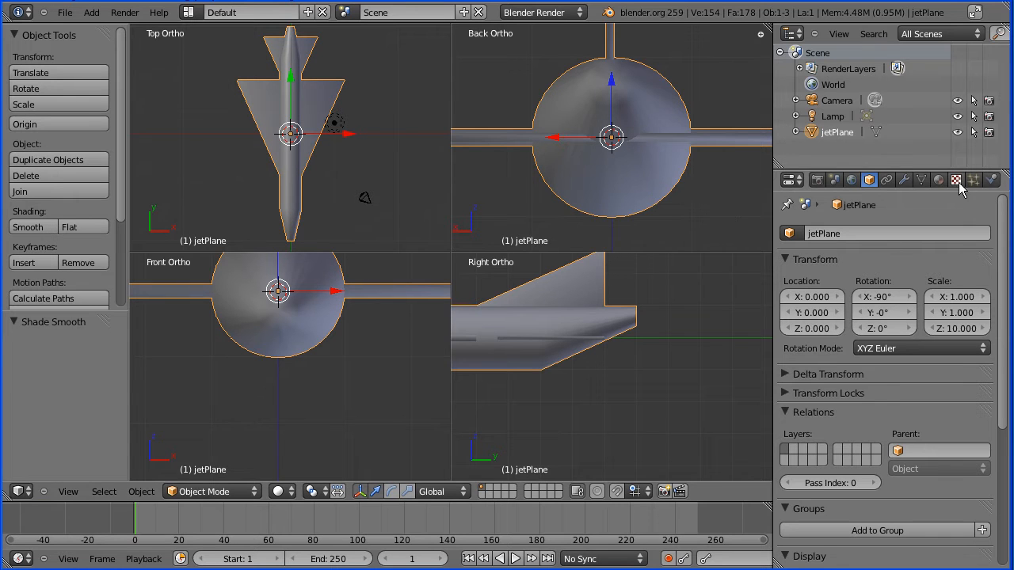
# Create a new material redjet on jetPlane with a bright red diffuse colour
pyautogui.click(938, 180)
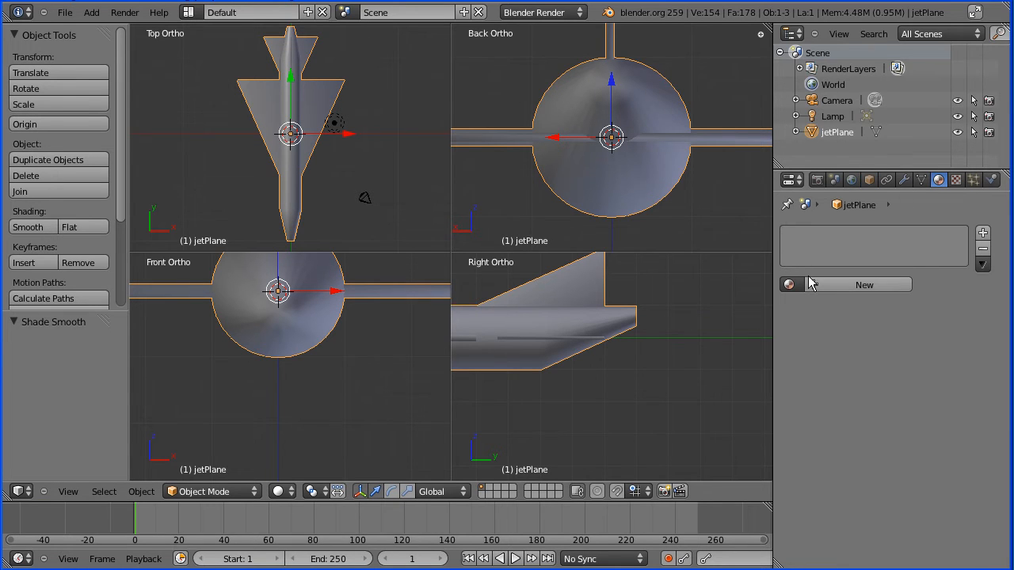
pyautogui.click(865, 285)
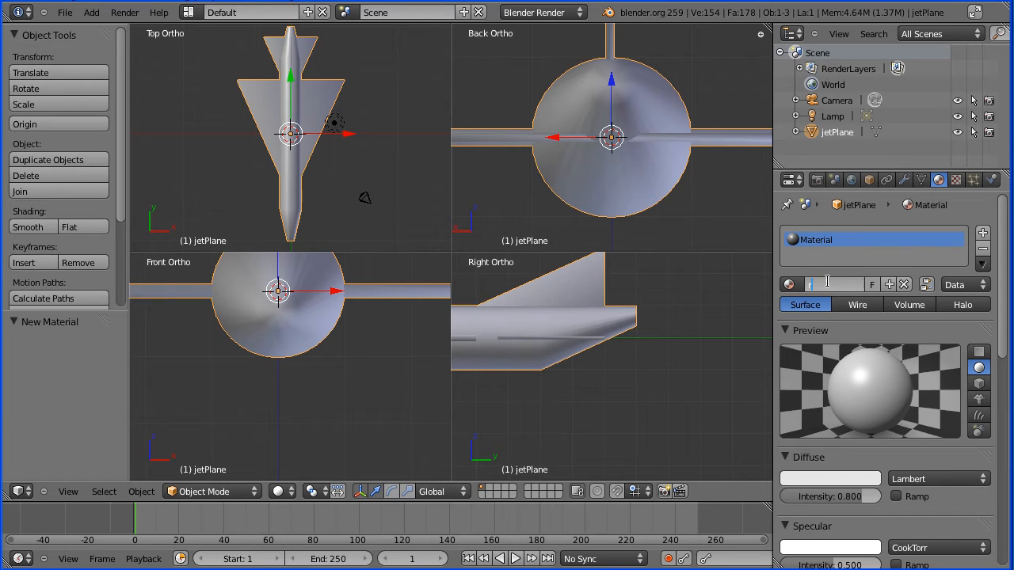
pyautogui.write('red')
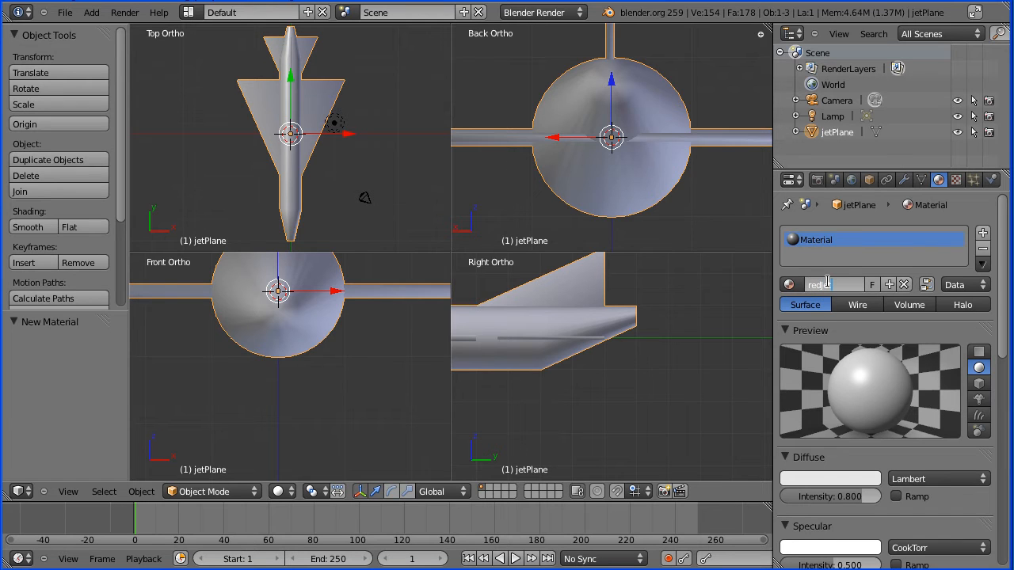
pyautogui.click(830, 478)
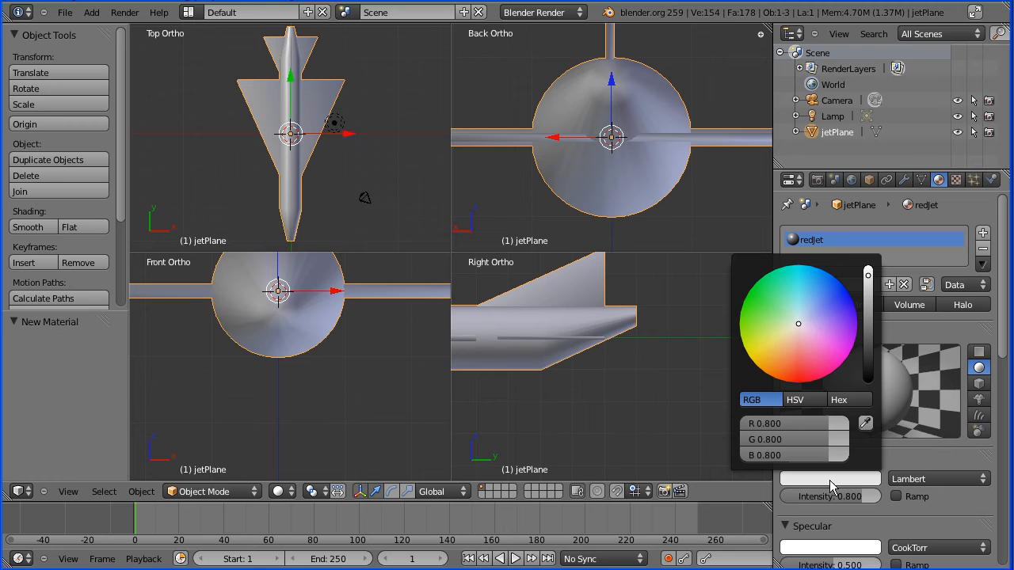
pyautogui.click(798, 347)
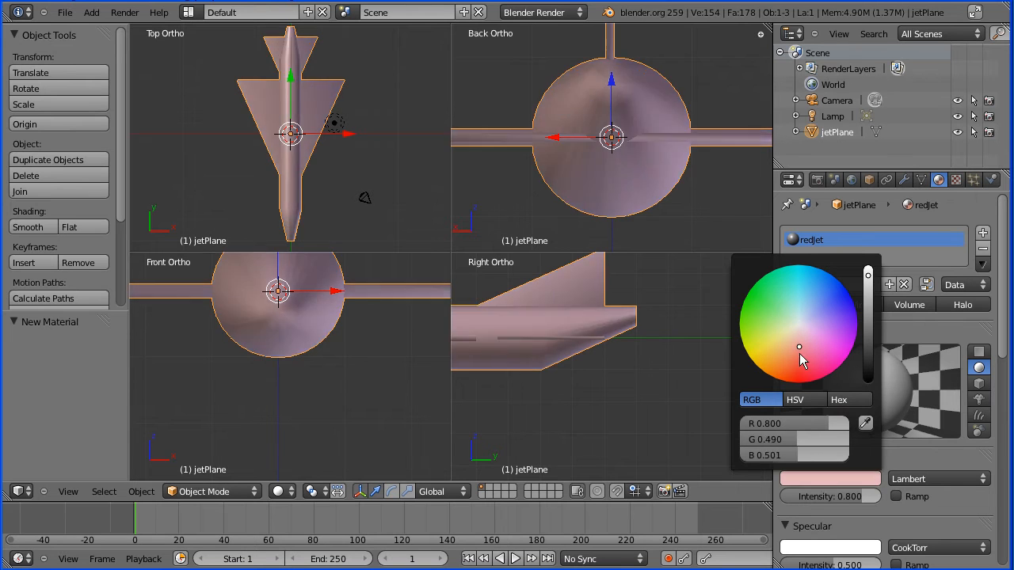
pyautogui.click(798, 381)
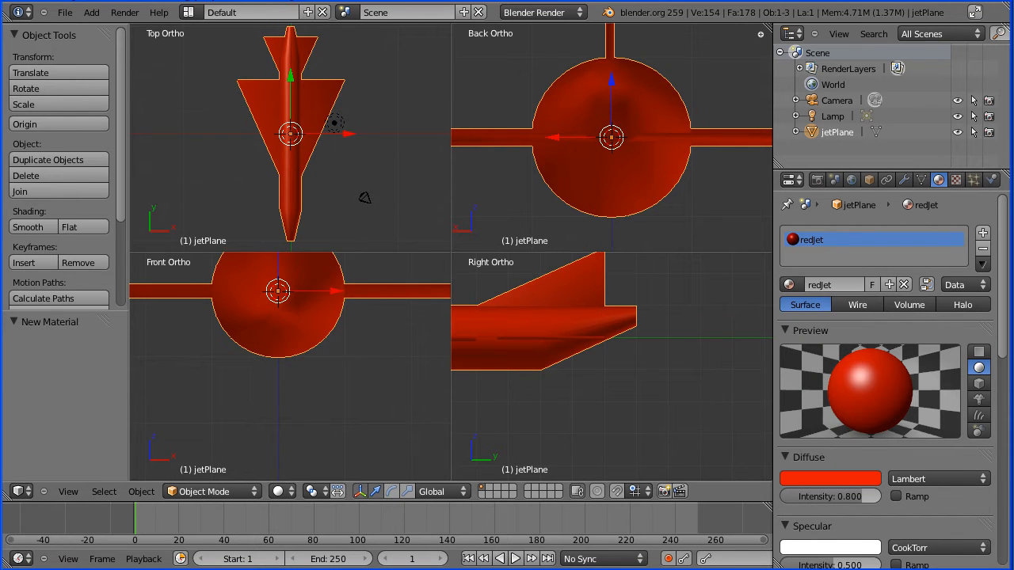
pyautogui.click(92, 13)
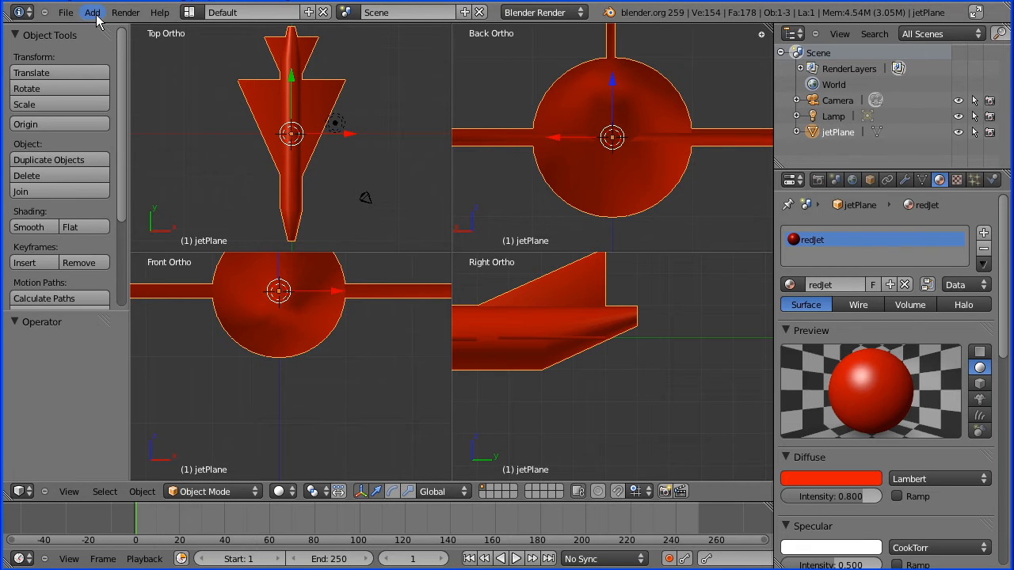
# Add a UV Sphere mesh named Sphere to the scene for the cockpit
pyautogui.click(92, 13)
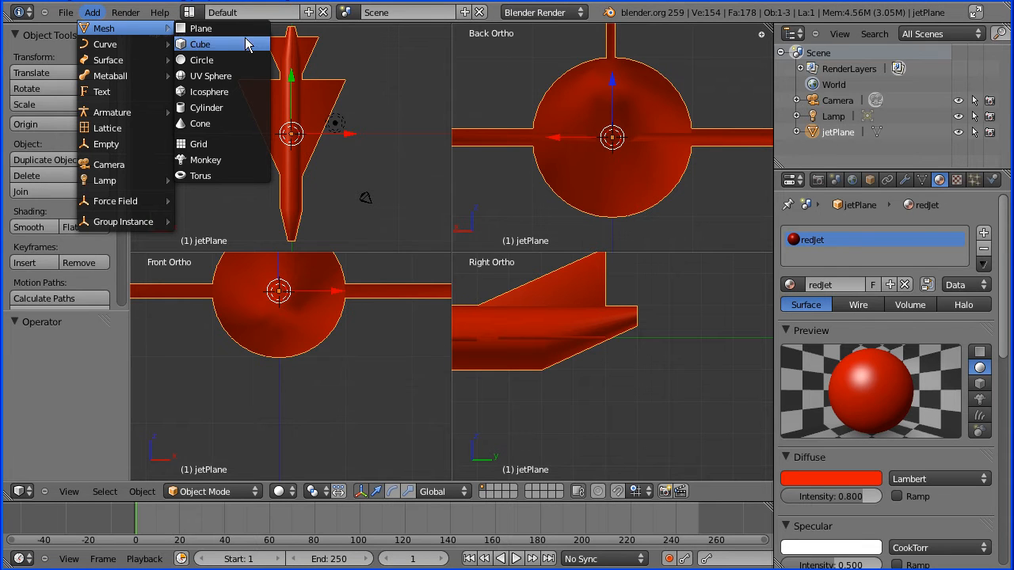
pyautogui.click(209, 76)
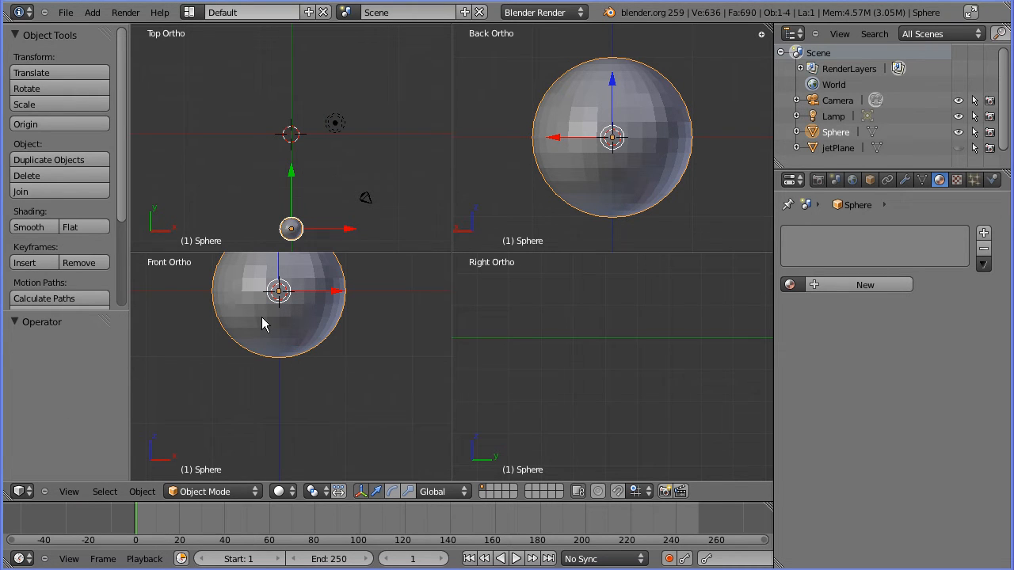
pyautogui.click(204, 491)
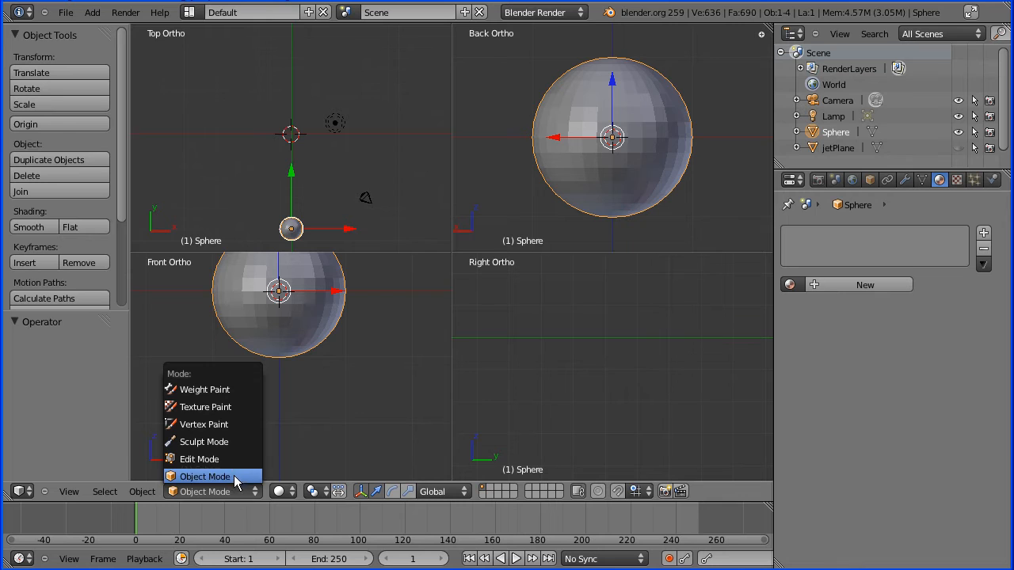
# Switch the Sphere into Edit Mode with all its mesh selected
pyautogui.click(200, 460)
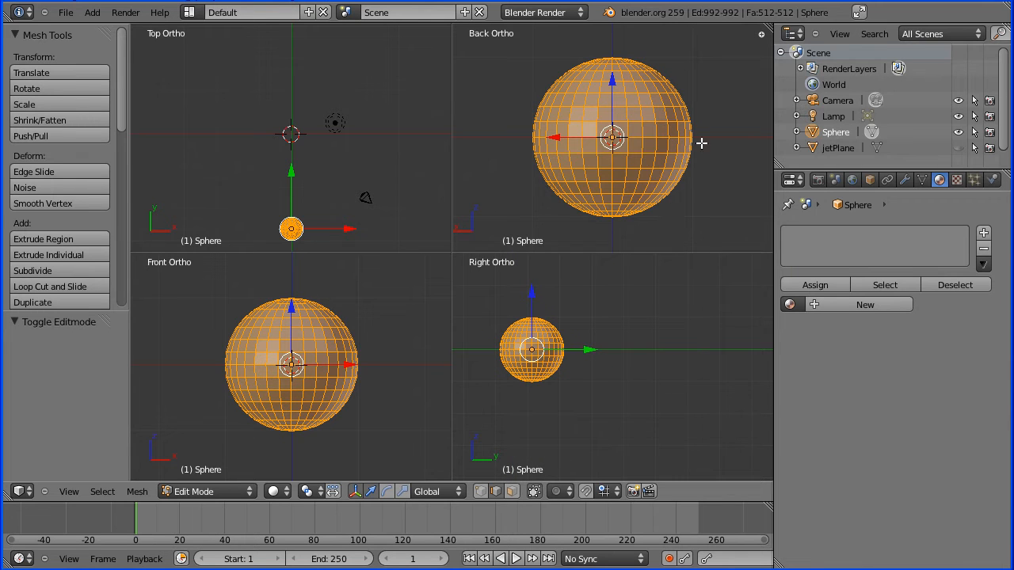
pyautogui.moveTo(609, 140); pyautogui.dragTo(689, 111)
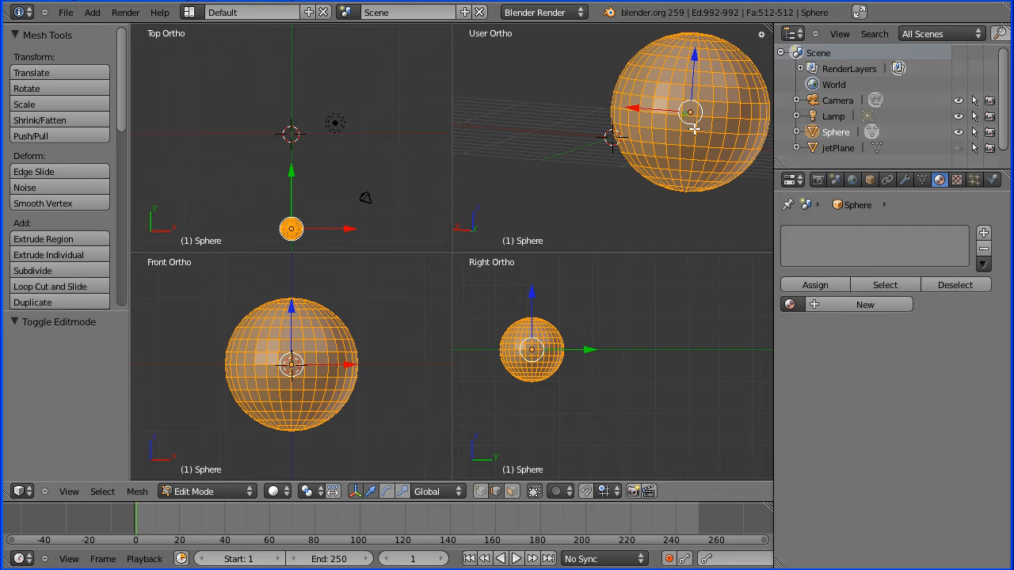
pyautogui.moveTo(539, 522)
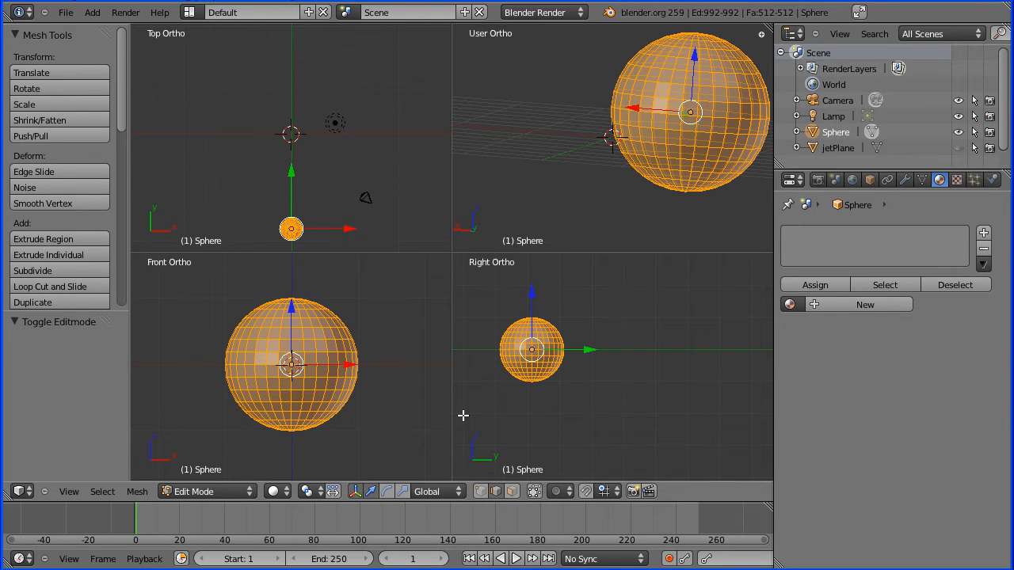
pyautogui.moveTo(318, 431)
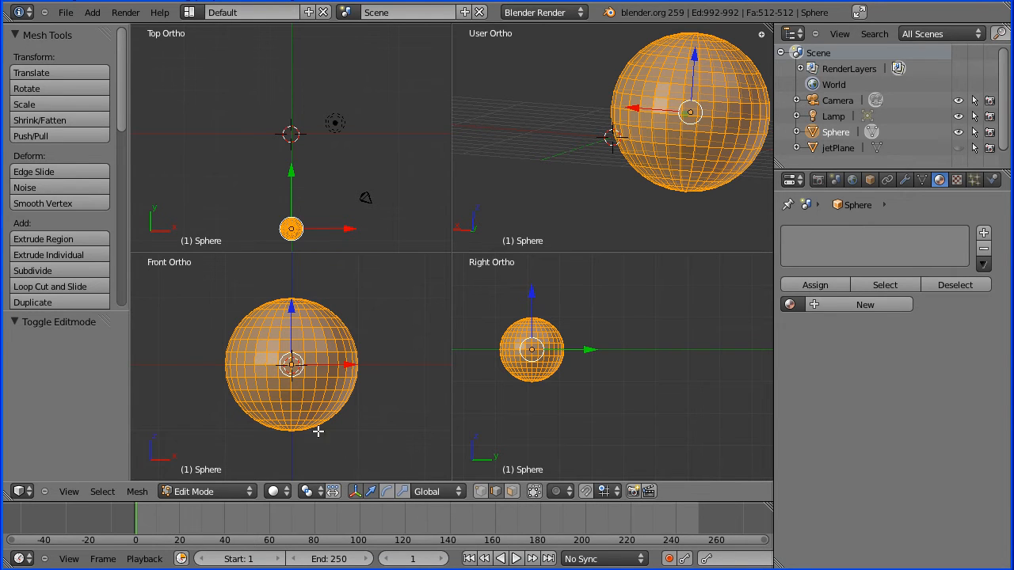
pyautogui.moveTo(292, 408)
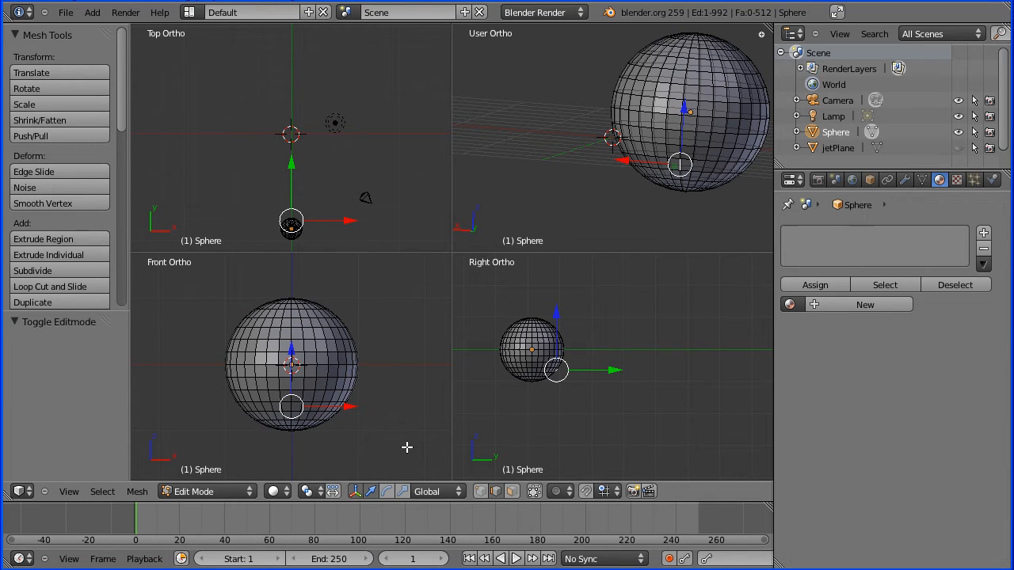
# Delete the sphere's lower-half vertices to leave a dome, then return to Object Mode
pyautogui.moveTo(304, 371); pyautogui.dragTo(409, 450)
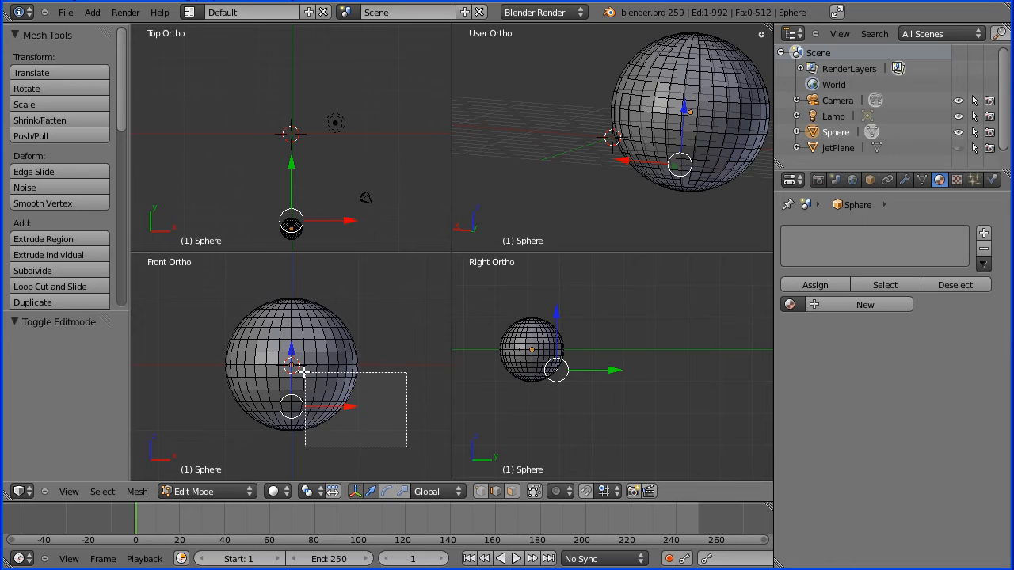
pyautogui.moveTo(304, 372); pyautogui.dragTo(209, 361)
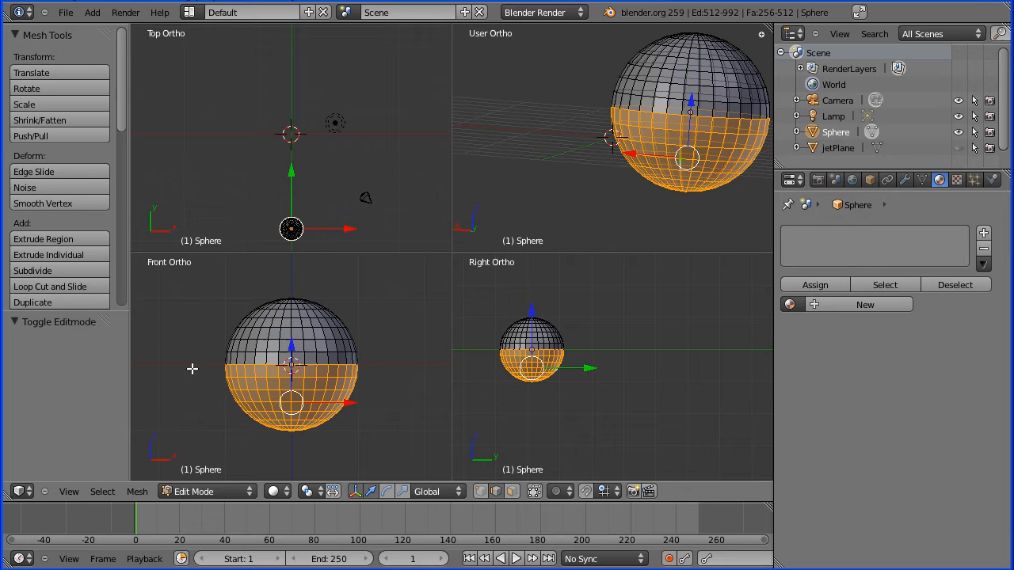
pyautogui.press('x')
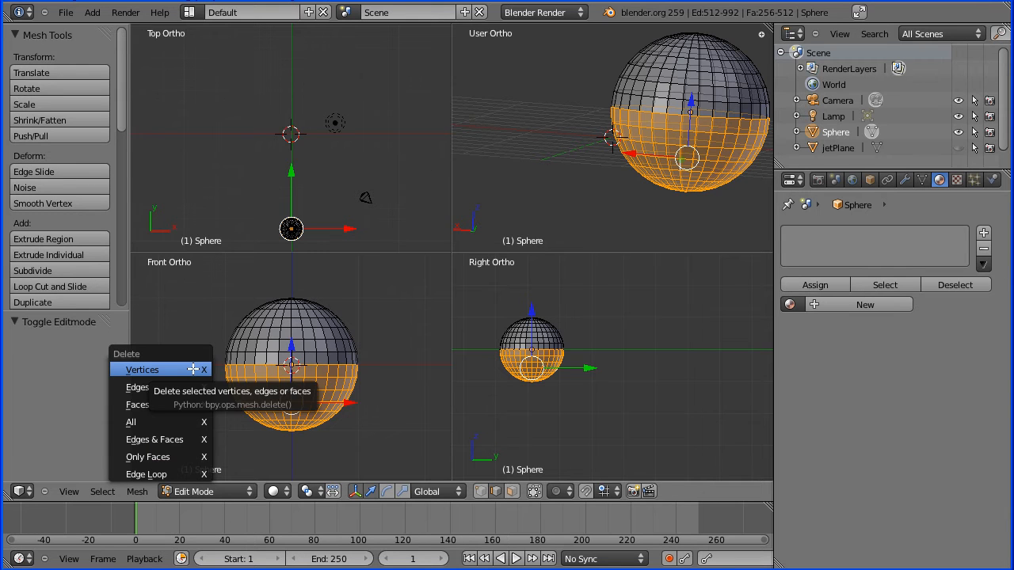
pyautogui.click(141, 369)
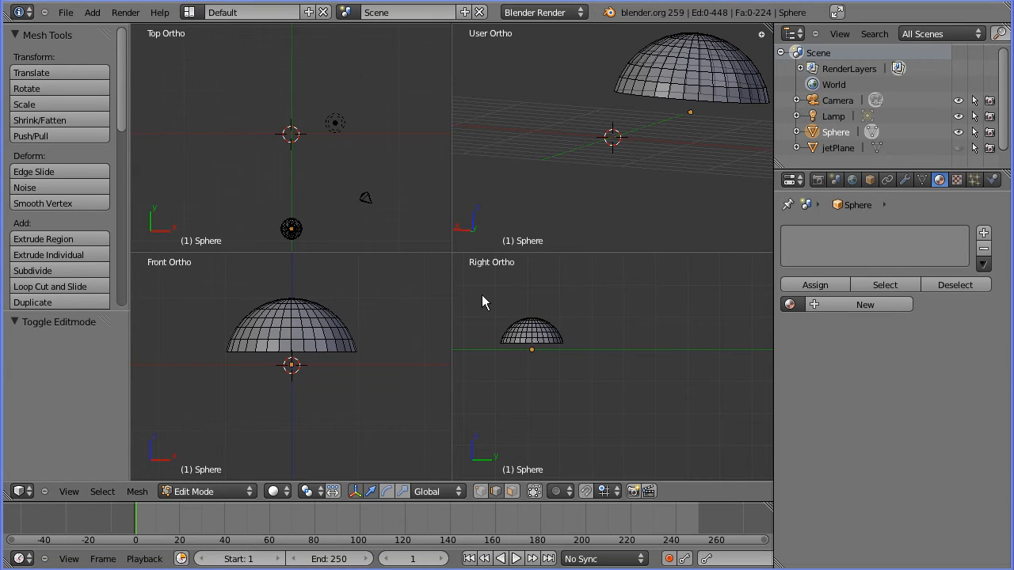
pyautogui.moveTo(206, 491)
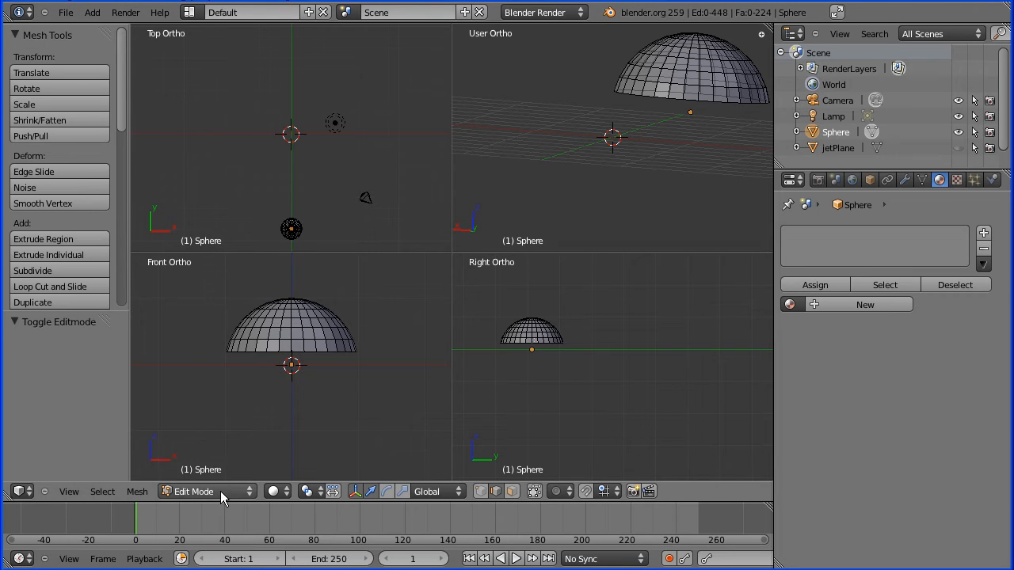
pyautogui.click(204, 491)
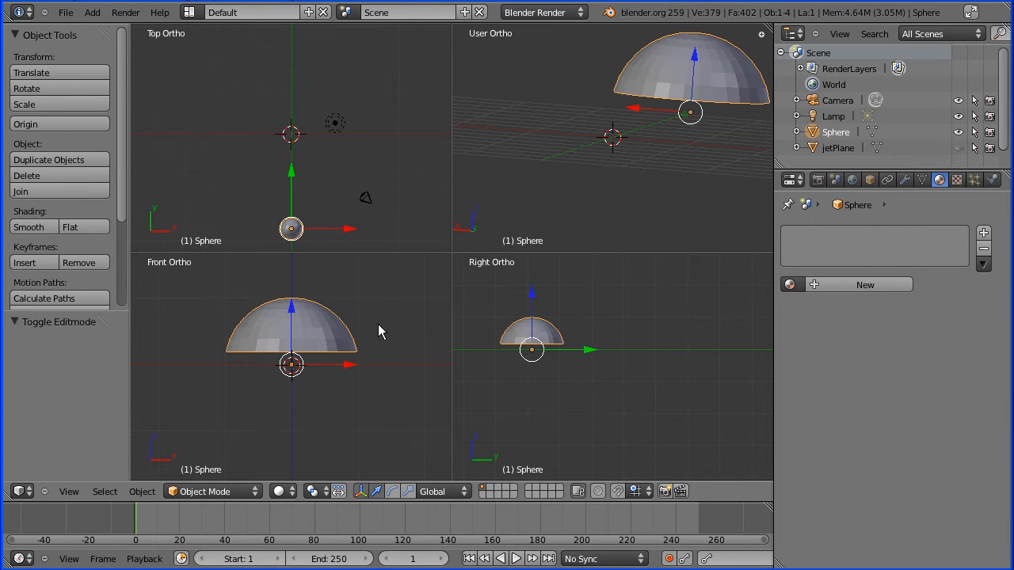
pyautogui.moveTo(383, 334)
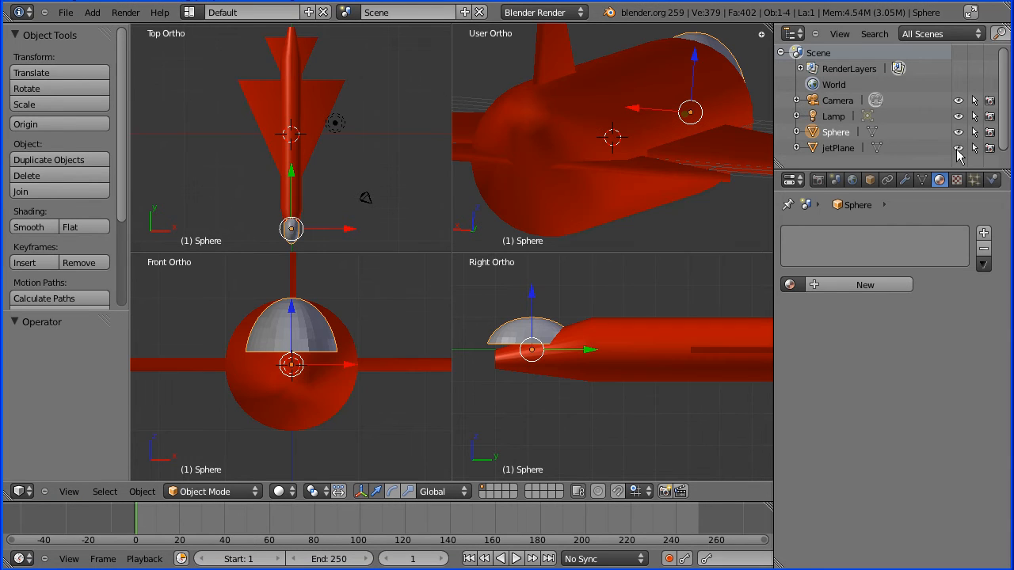
pyautogui.moveTo(519, 334)
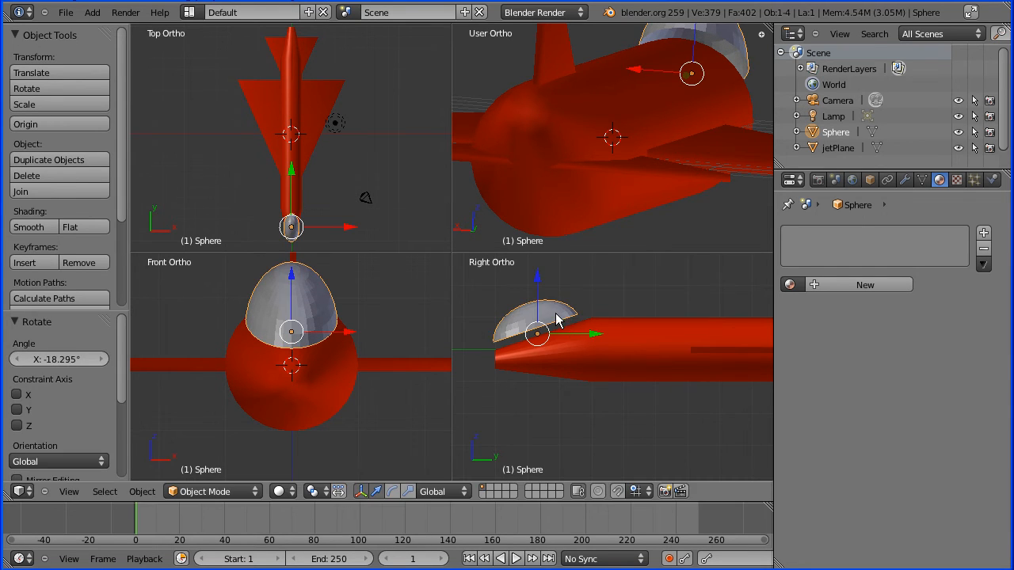
# Lower the tilted dome into the top of the fuselage so only its top pokes out
pyautogui.moveTo(537, 333); pyautogui.dragTo(576, 336)
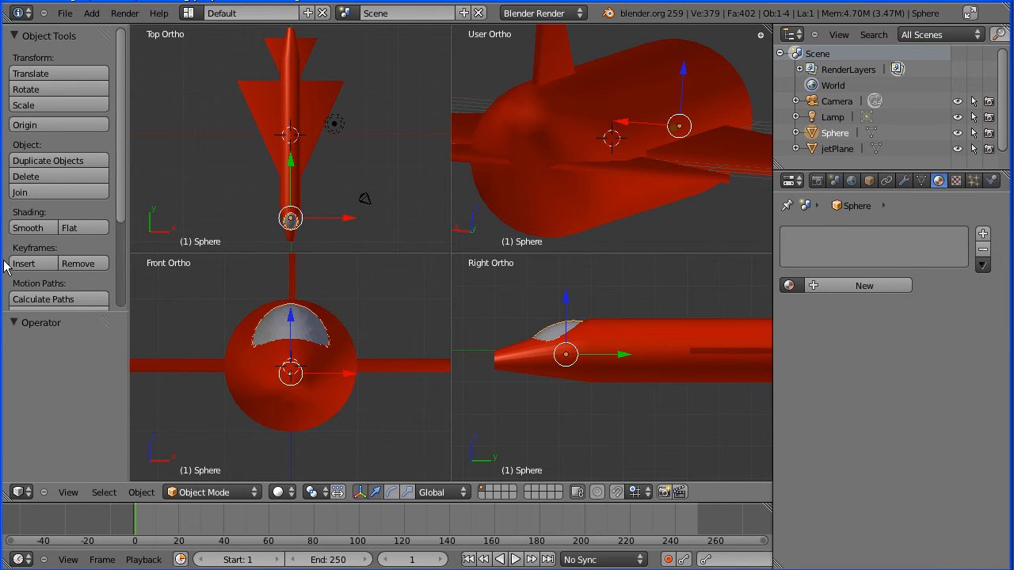
pyautogui.moveTo(28, 228)
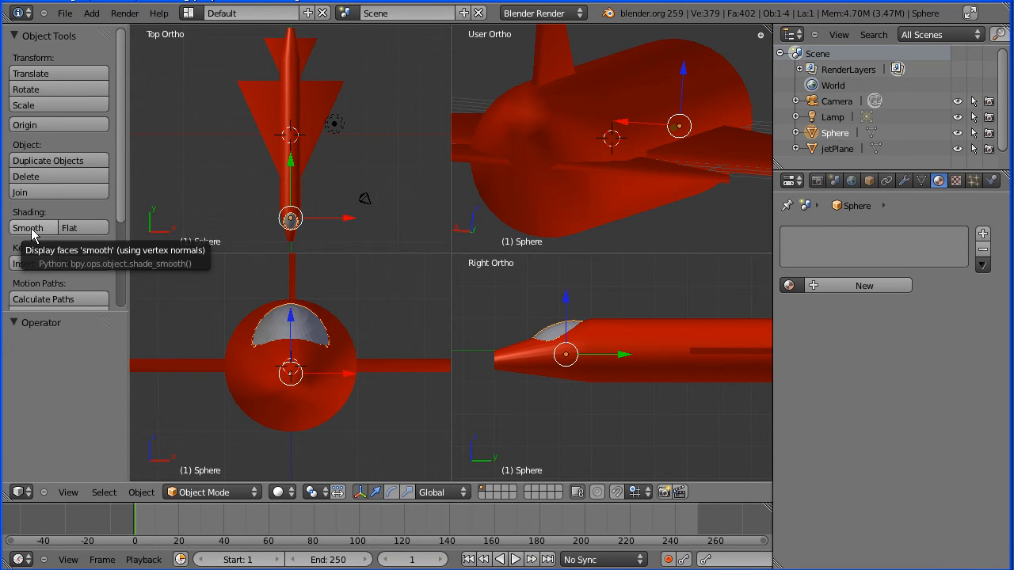
# Smooth-shade the dome and give it a new pale blue material named cockPit
pyautogui.click(32, 228)
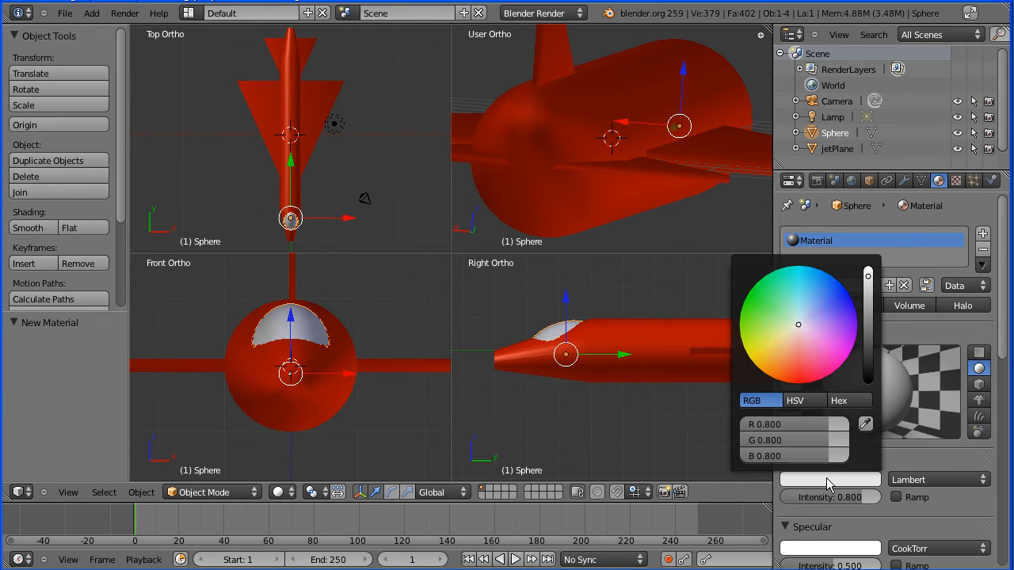
pyautogui.moveTo(801, 331)
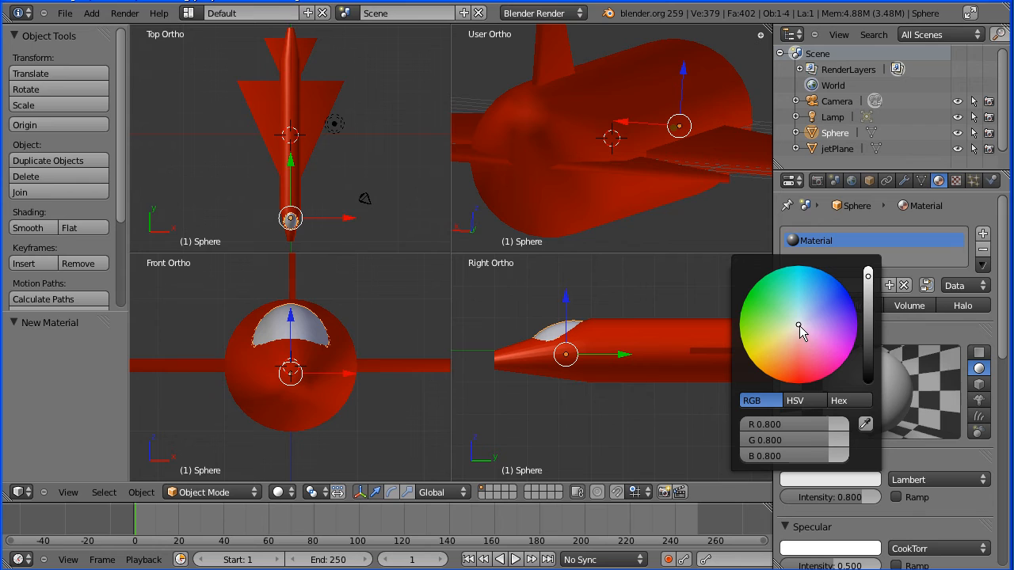
pyautogui.click(798, 288)
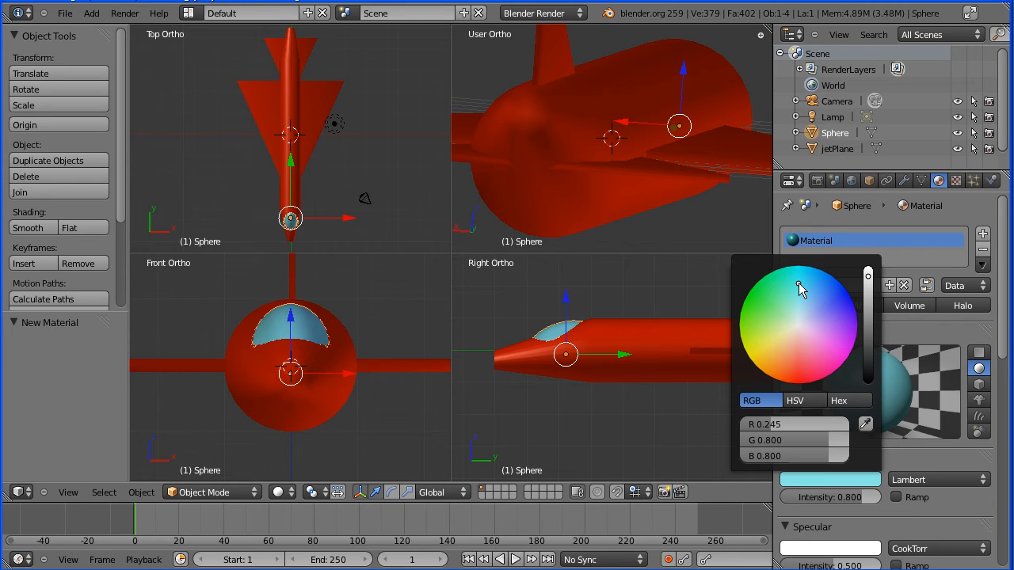
pyautogui.moveTo(920, 341)
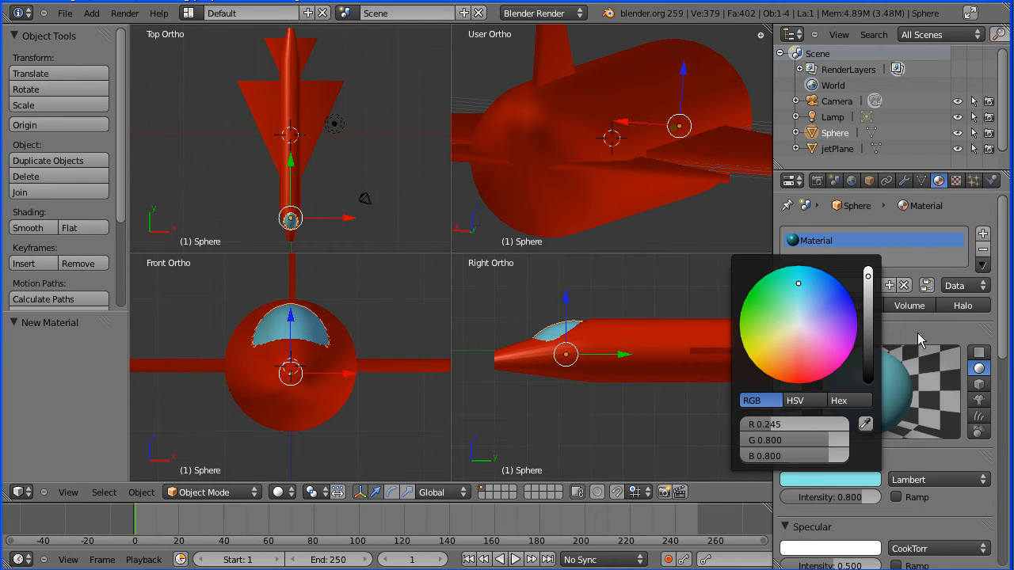
pyautogui.click(919, 340)
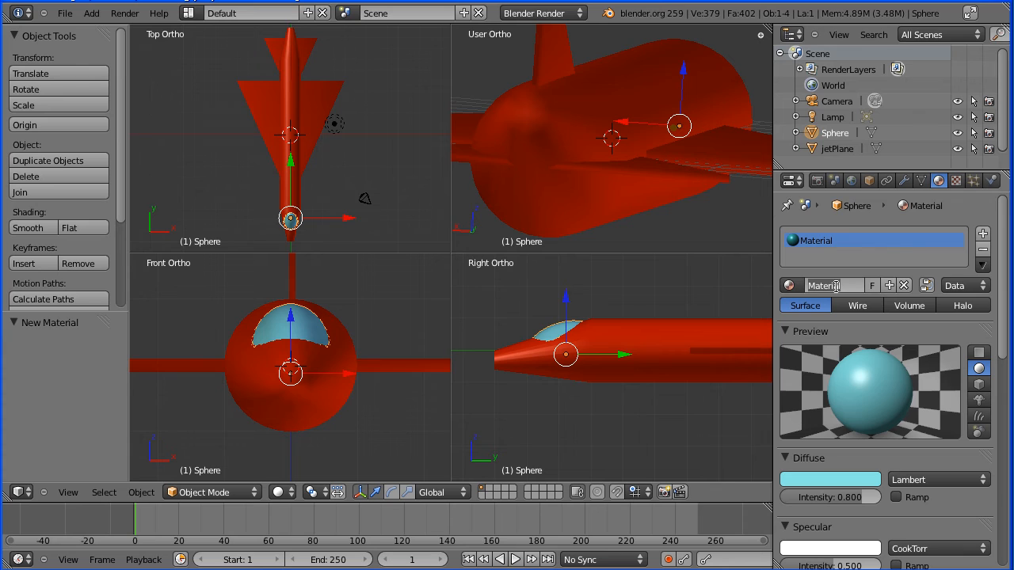
pyautogui.write('cock')
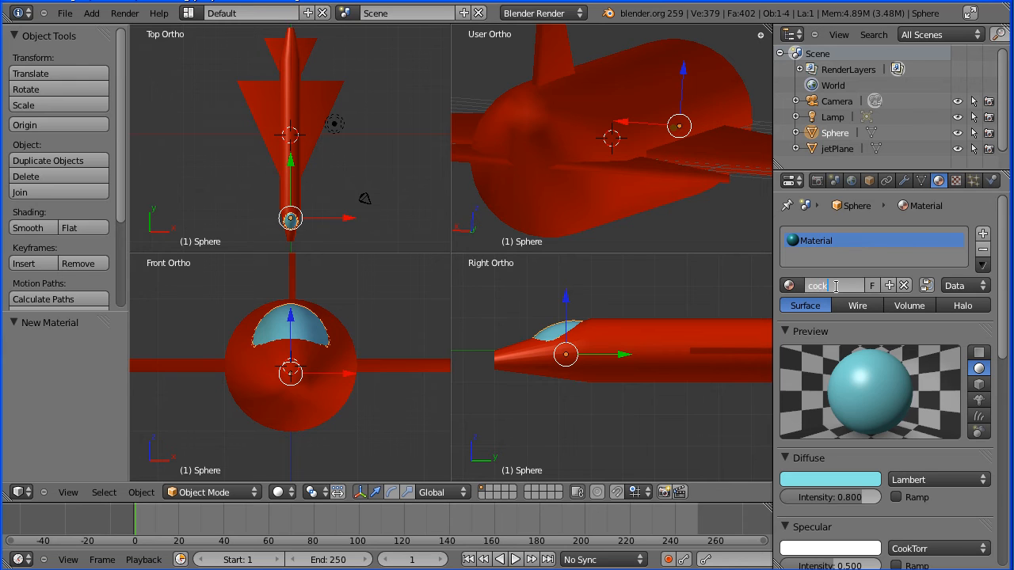
pyautogui.write('Pi')
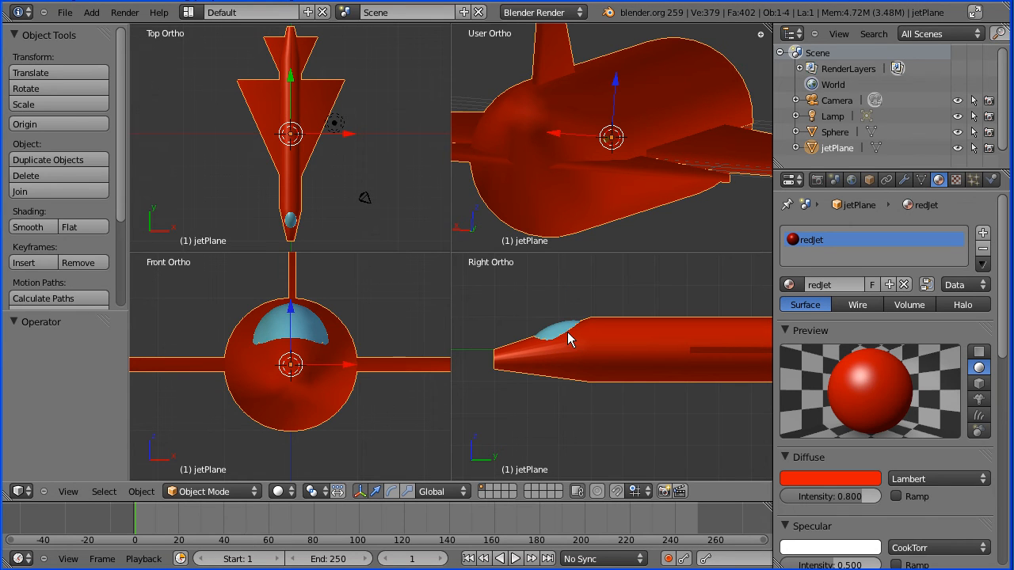
# Join the dome into jetPlane so one mesh carries both redjet and cockPit materials
pyautogui.click(564, 340)
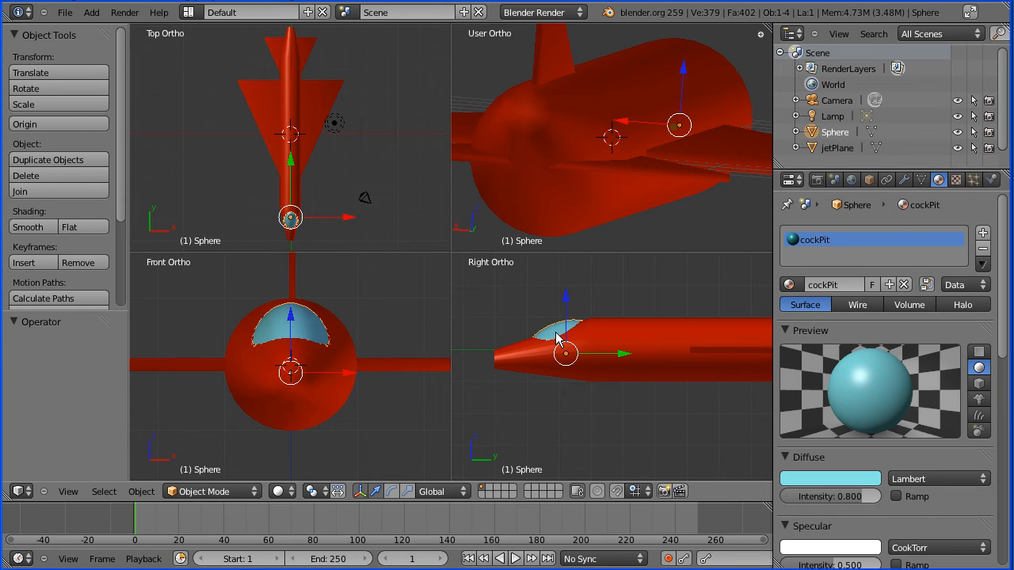
pyautogui.moveTo(309, 114)
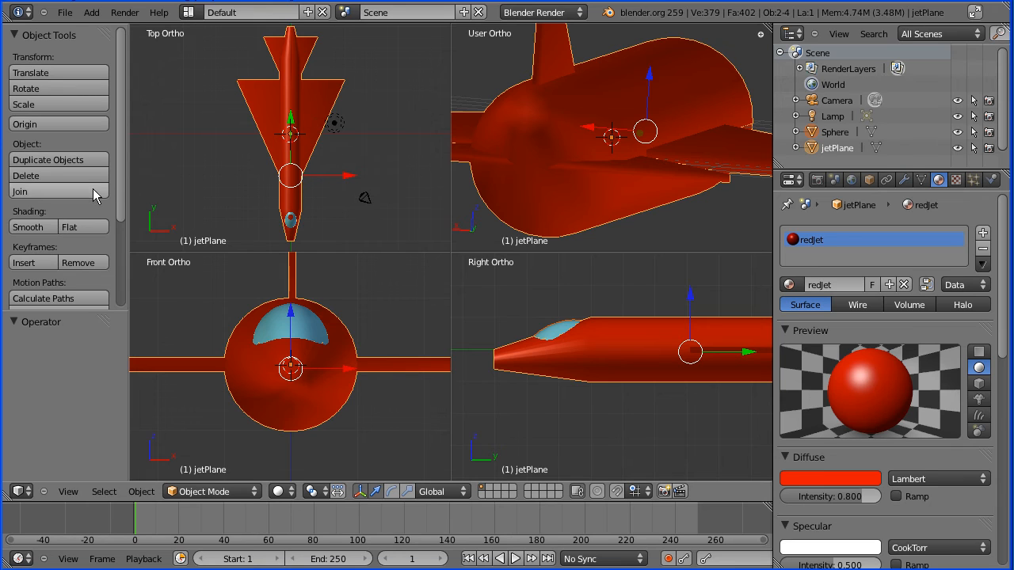
pyautogui.click(19, 192)
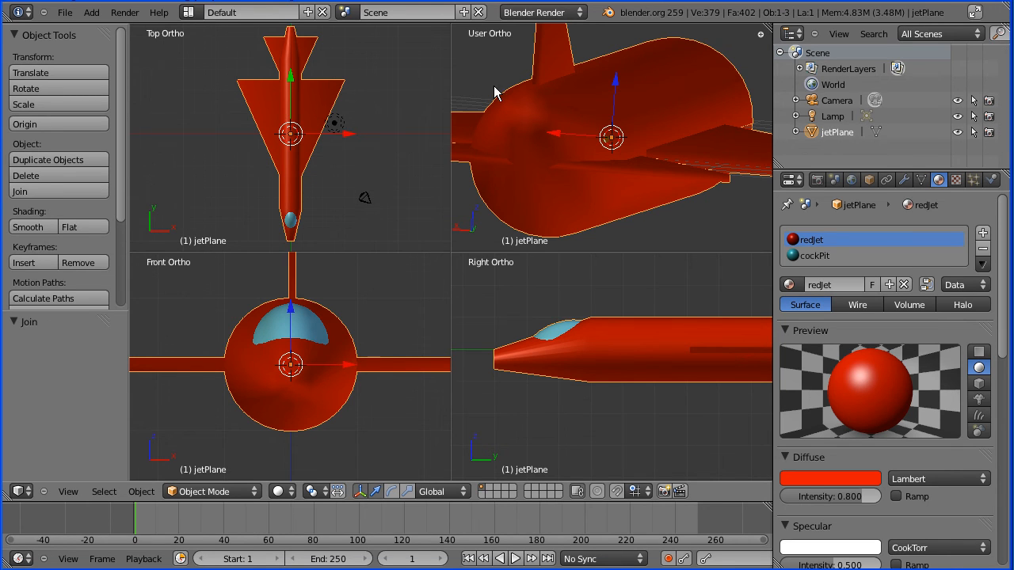
pyautogui.moveTo(839, 146)
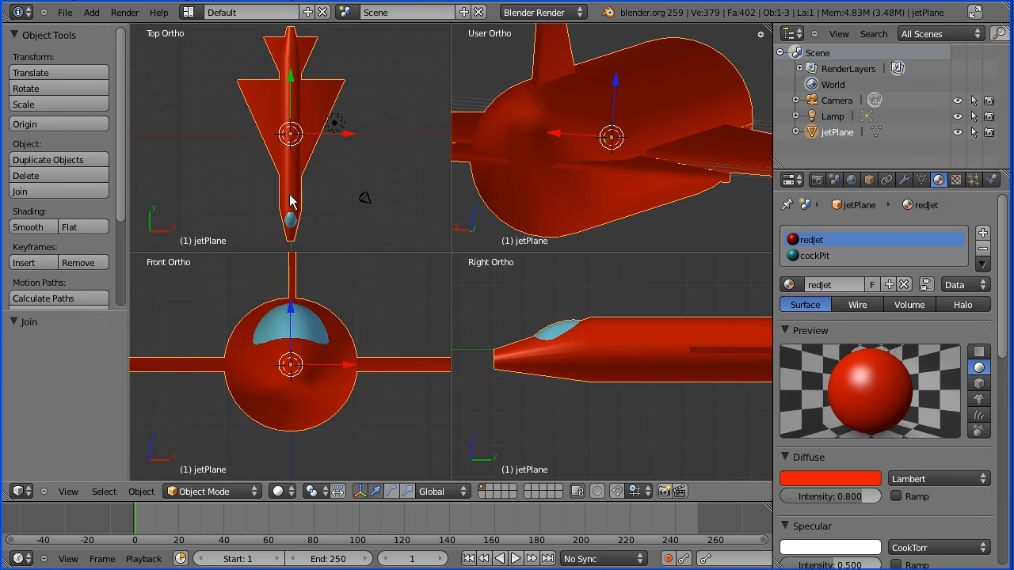
pyautogui.moveTo(757, 224)
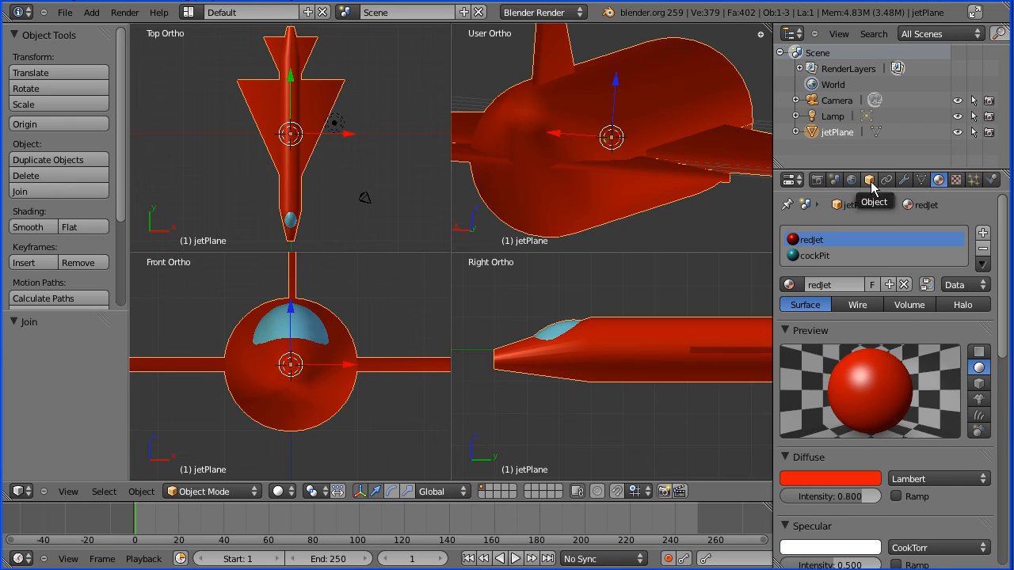
# Apply rotation and scale to jetPlane so its transform reads zero rotation and unit scale
pyautogui.click(868, 180)
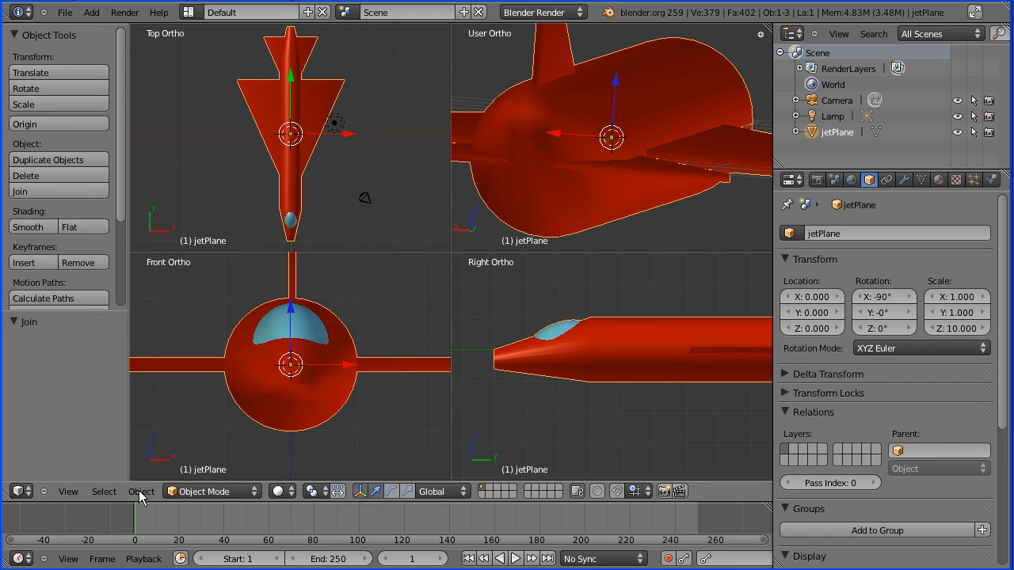
pyautogui.click(142, 491)
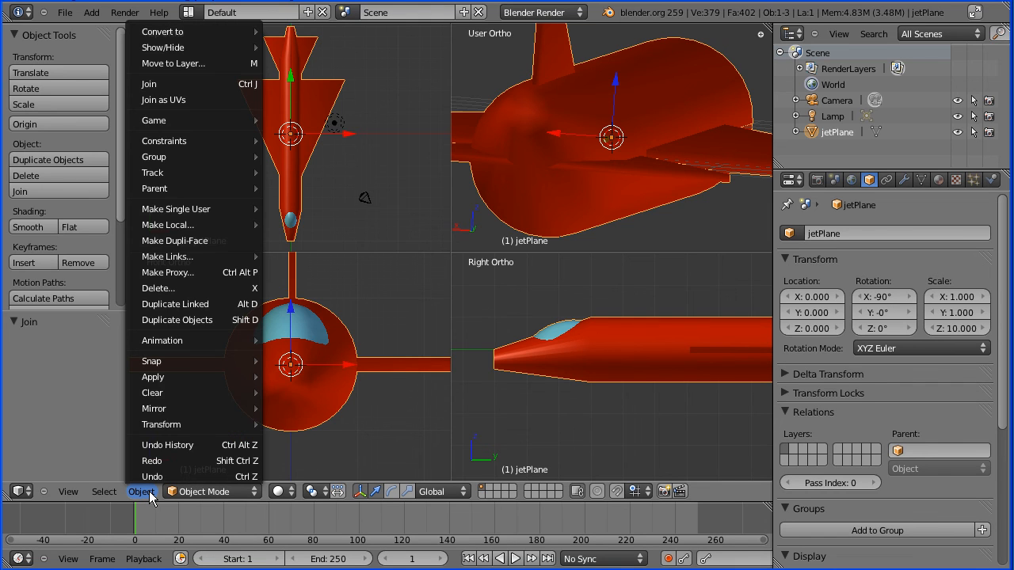
pyautogui.moveTo(171, 393)
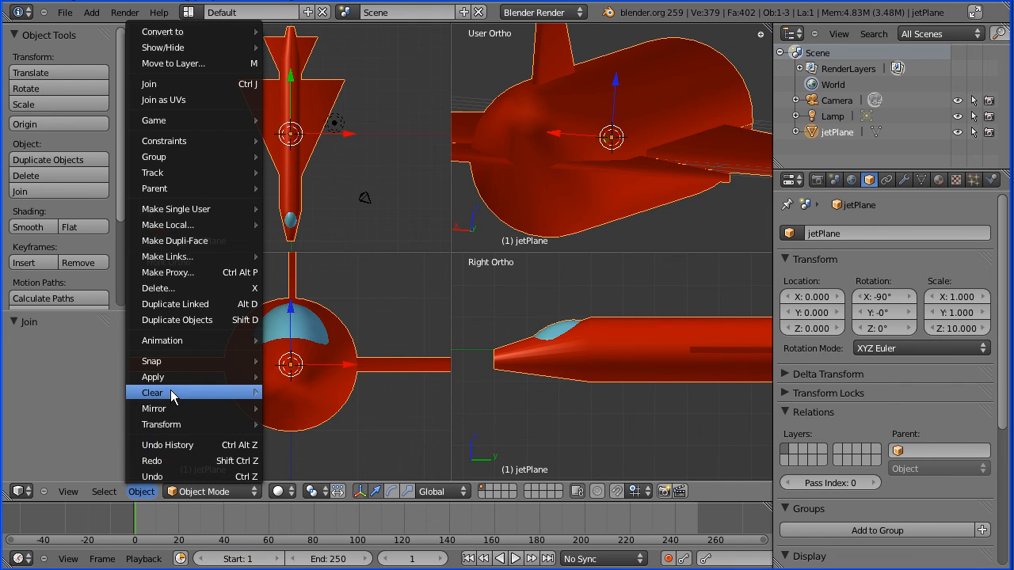
pyautogui.moveTo(152, 377)
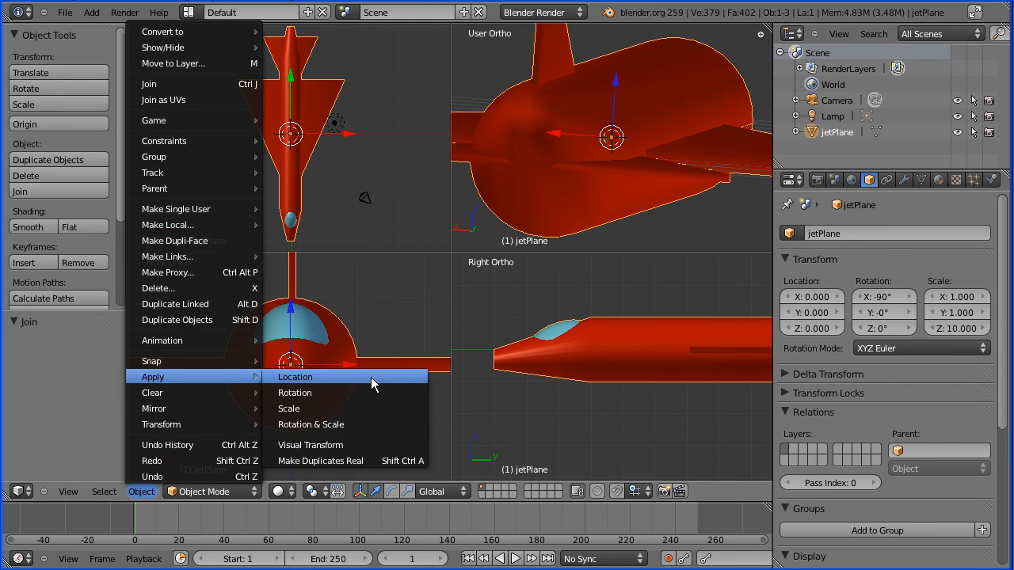
pyautogui.moveTo(368, 425)
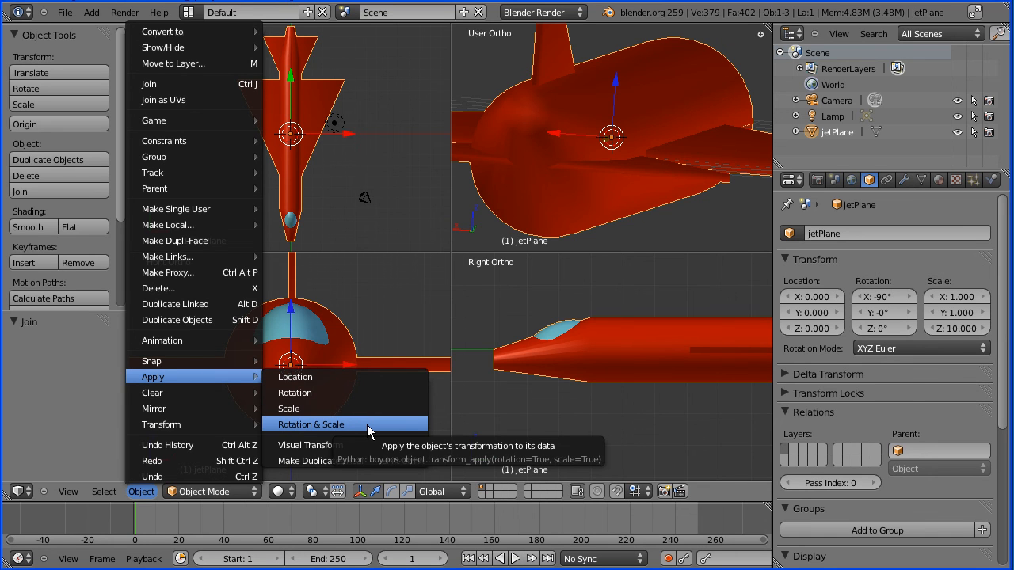
pyautogui.click(311, 424)
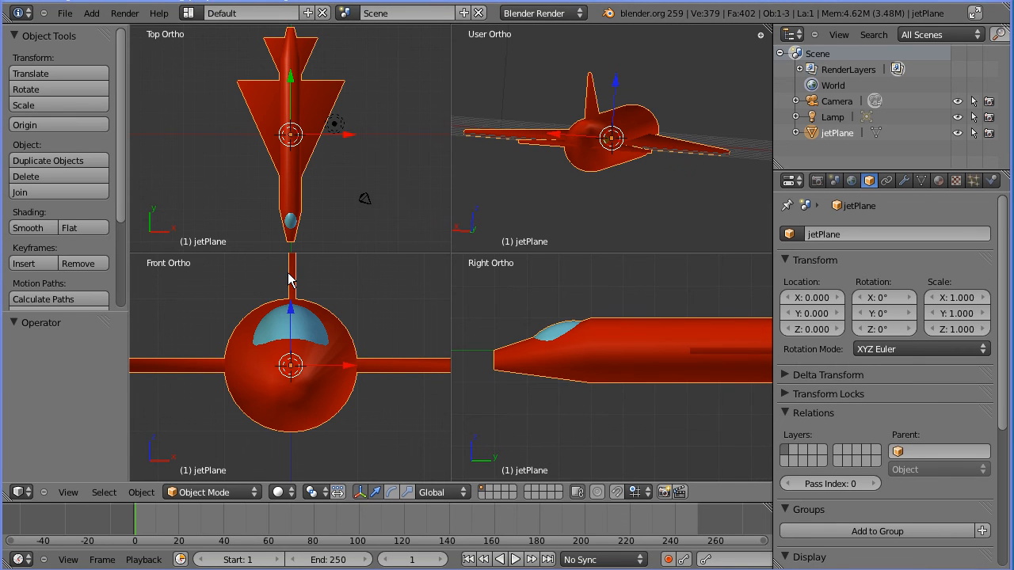
pyautogui.moveTo(92, 494)
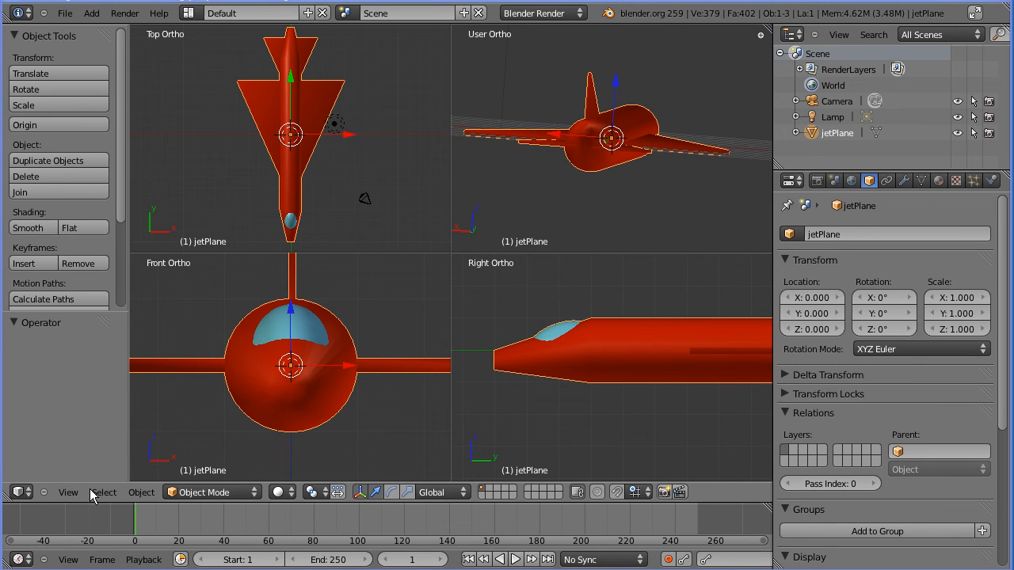
# Toggle off quad view to show jetPlane in a single enlarged perspective viewport
pyautogui.click(66, 491)
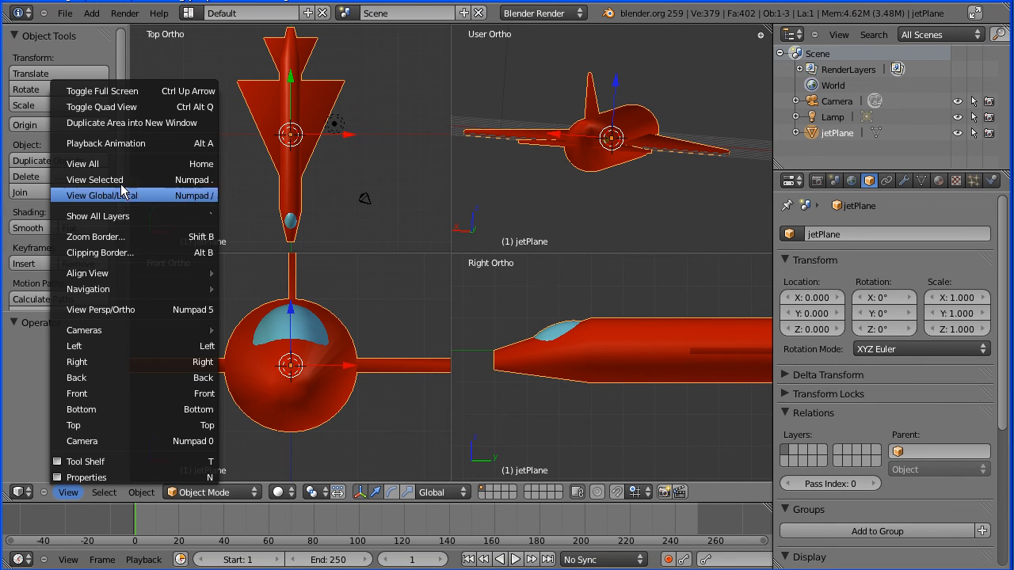
pyautogui.moveTo(94, 181)
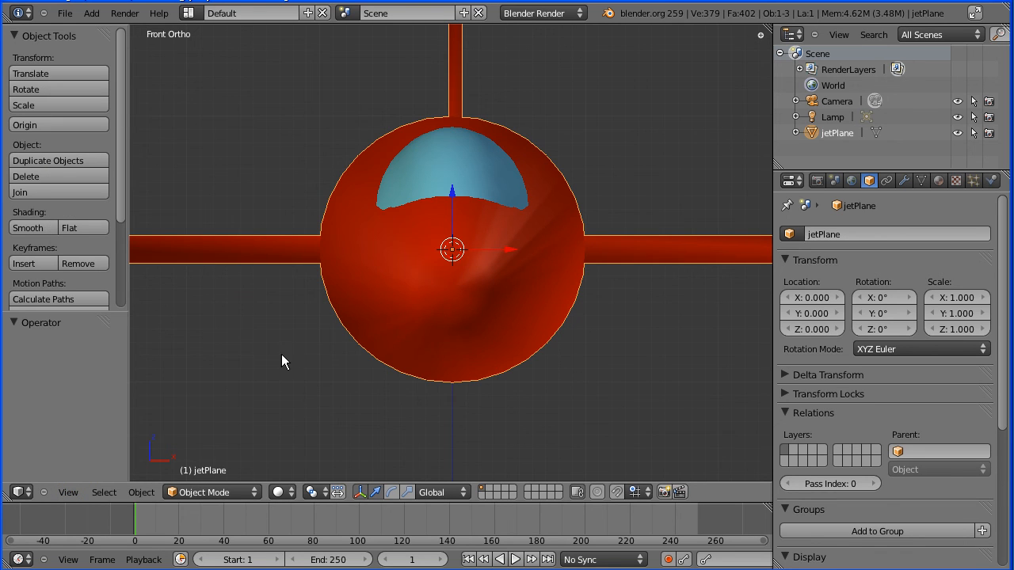
pyautogui.click(68, 491)
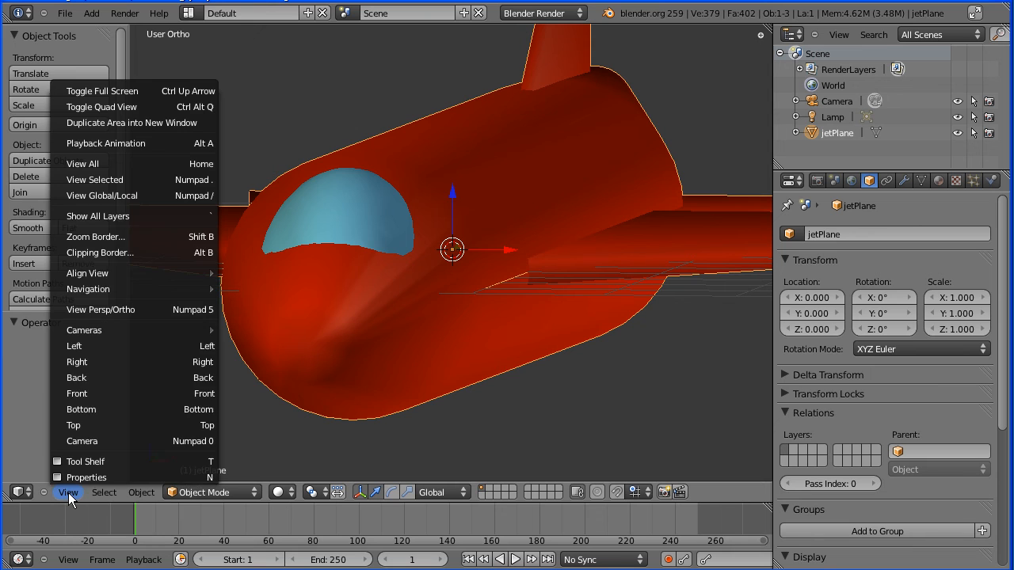